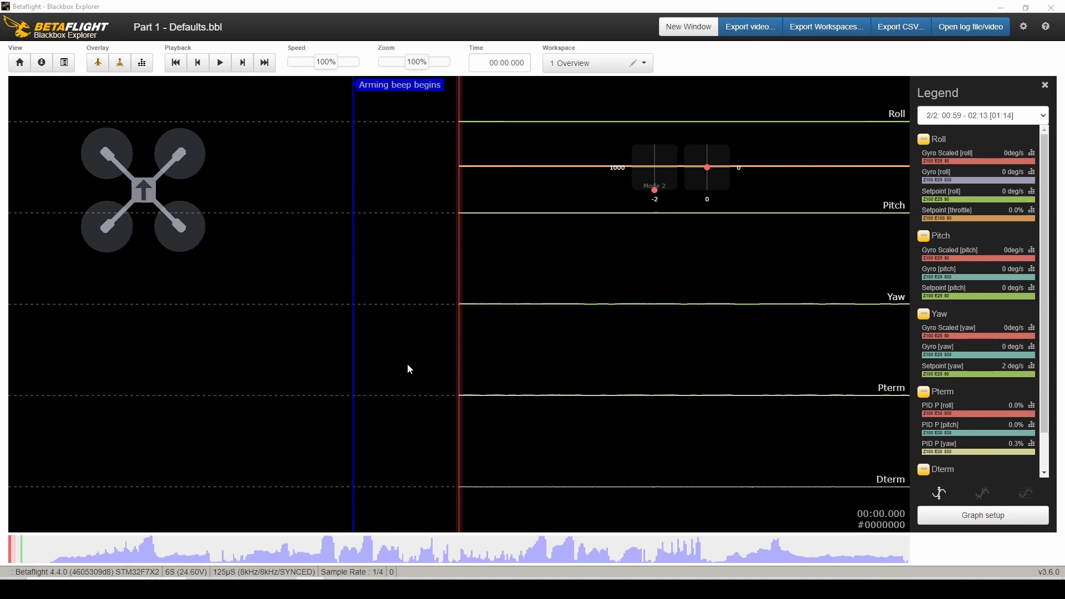
mouse_move(376, 329)
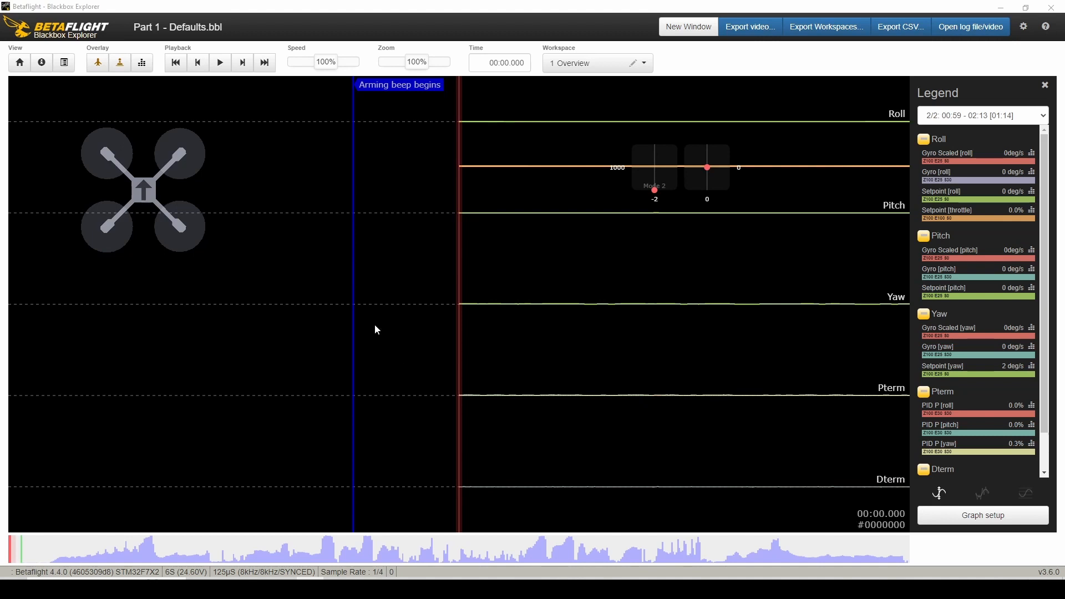
mouse_move(397, 285)
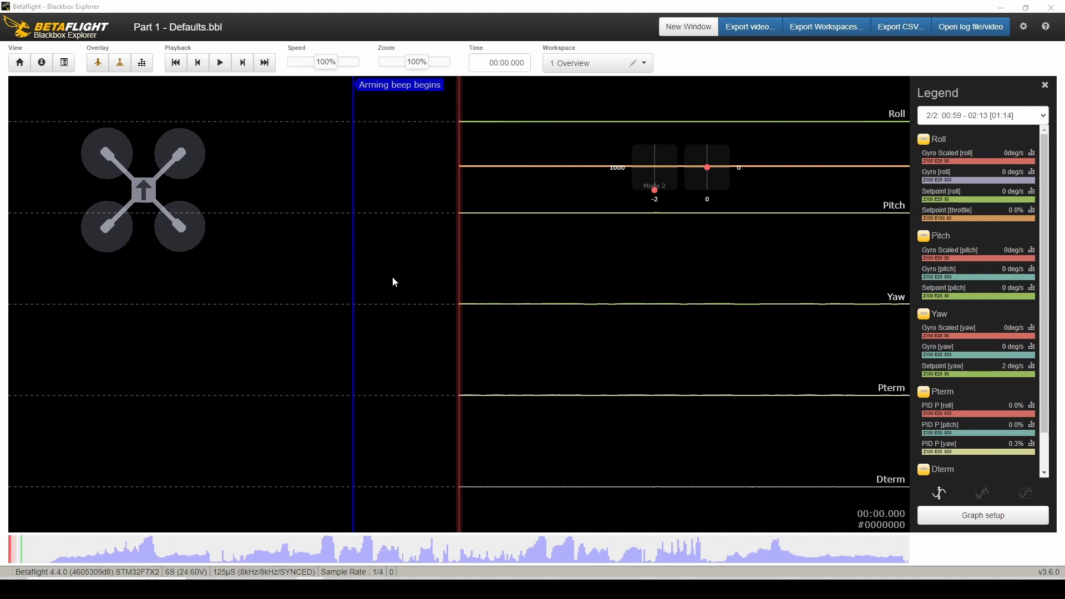
mouse_move(169, 90)
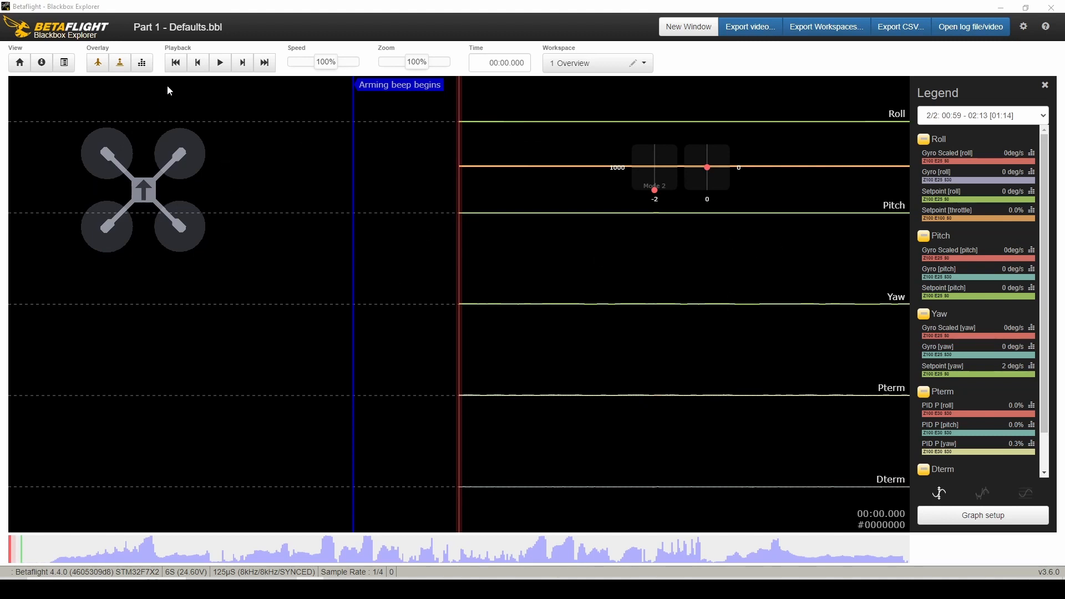
mouse_move(295, 40)
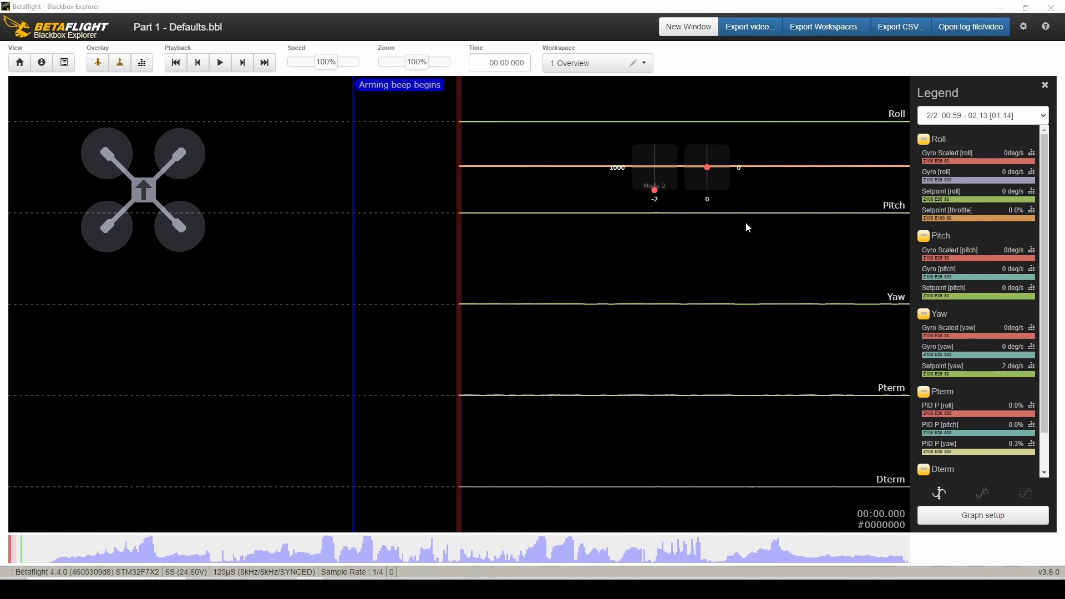
mouse_move(706, 331)
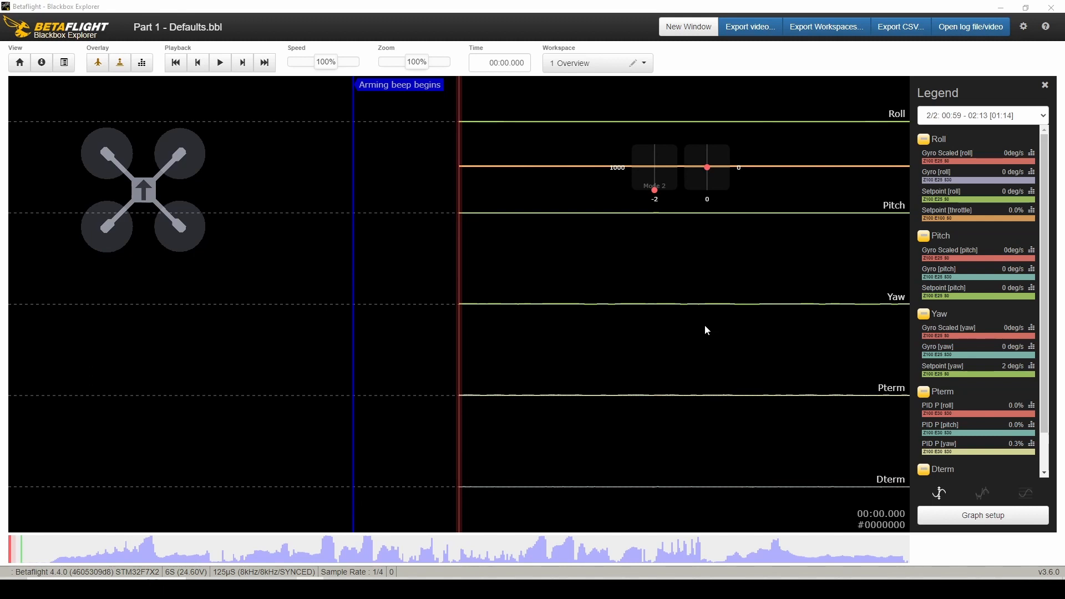
mouse_move(979, 226)
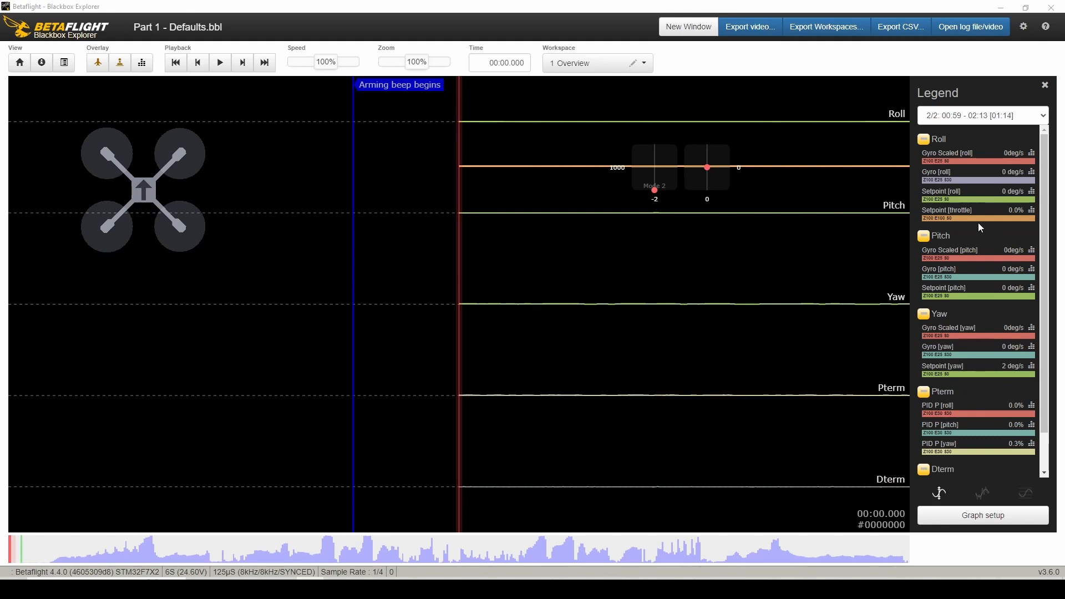
mouse_move(987, 307)
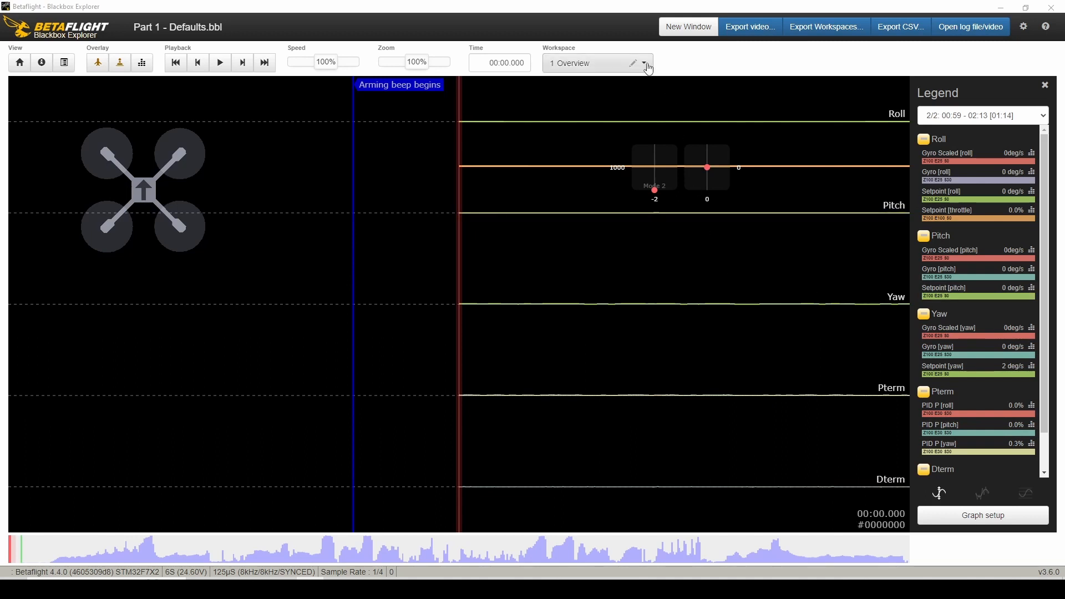
Switch to the 0 Noise Plots workspace and jump the timeline into the flight portion.
click(642, 62)
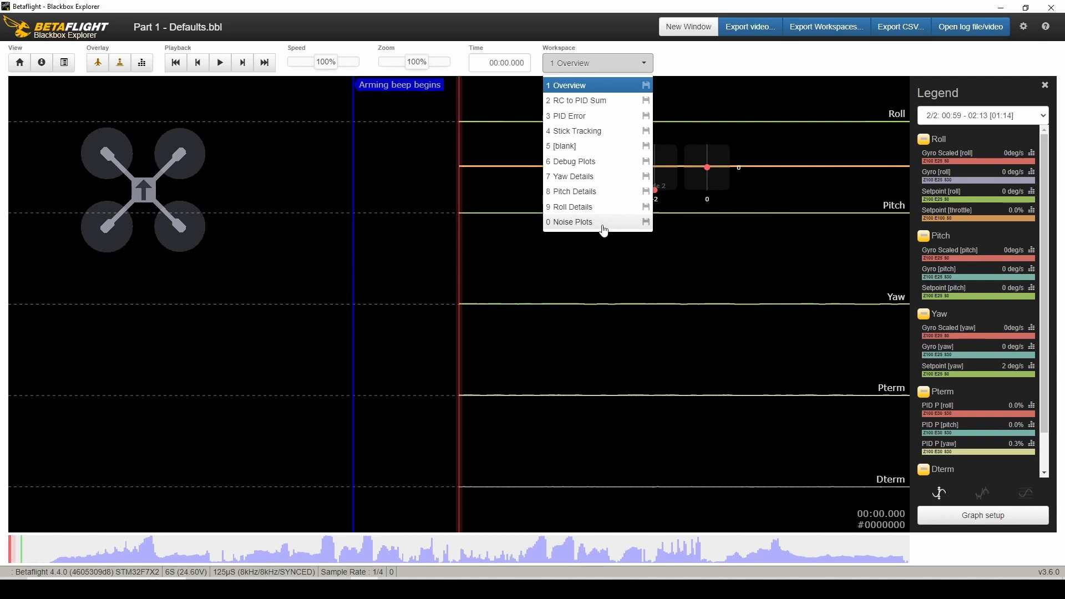
mouse_move(567, 225)
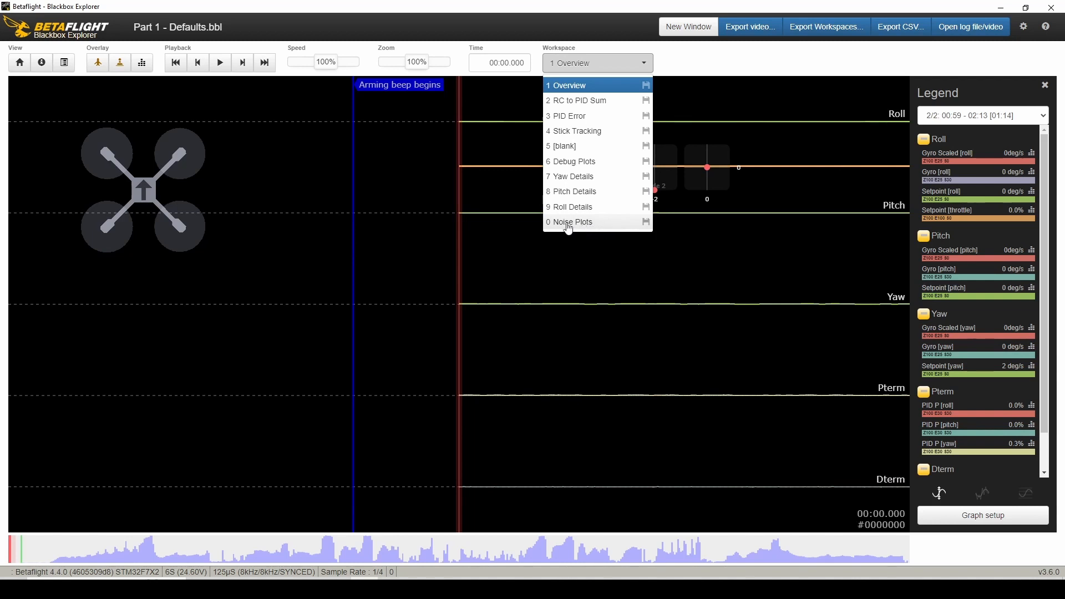
click(571, 221)
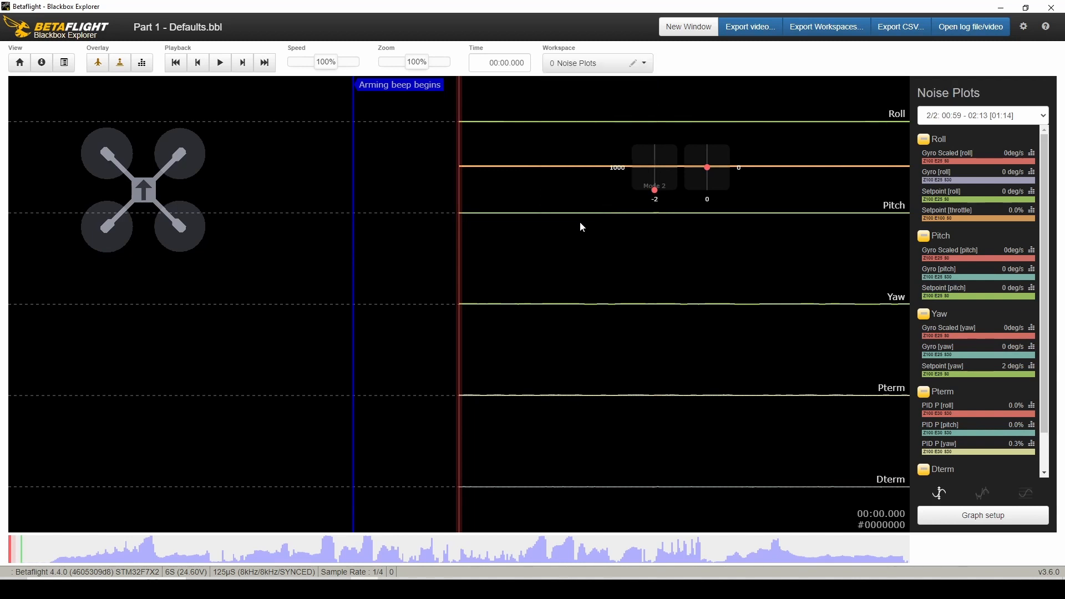
mouse_move(534, 276)
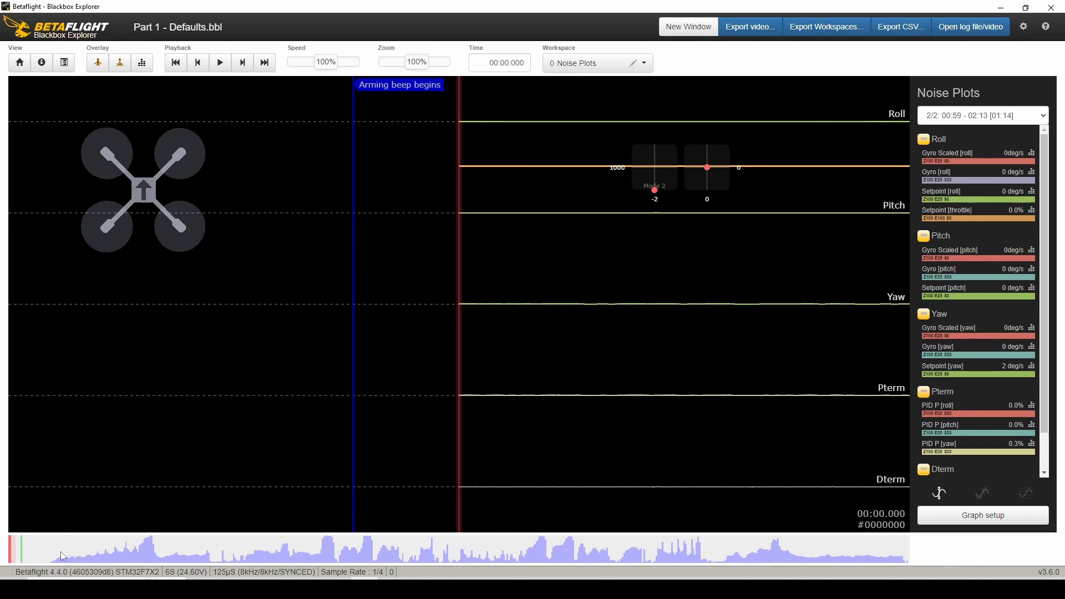
click(65, 547)
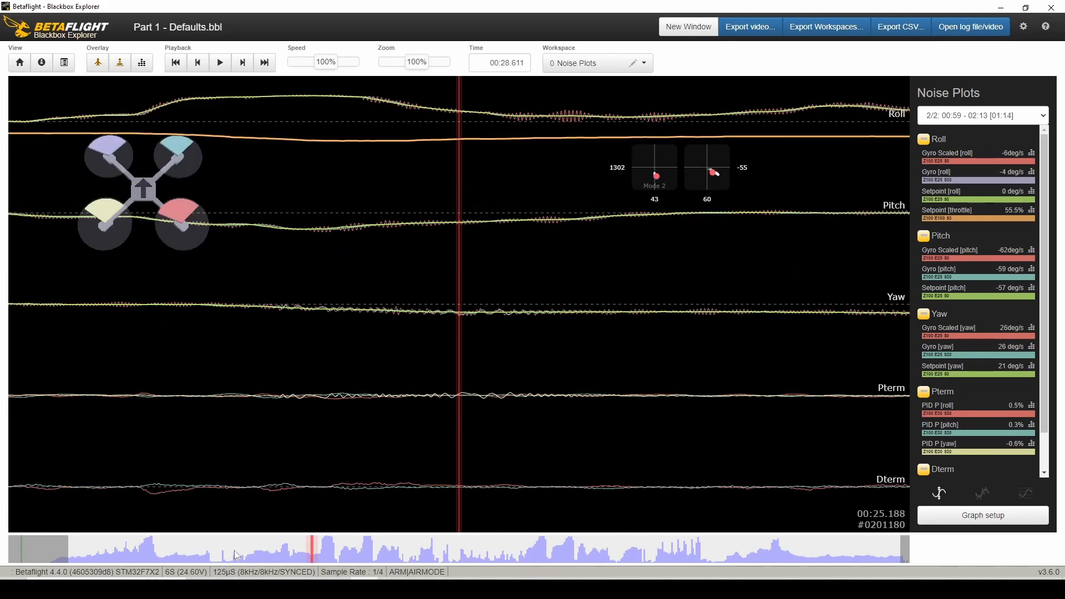
click(95, 550)
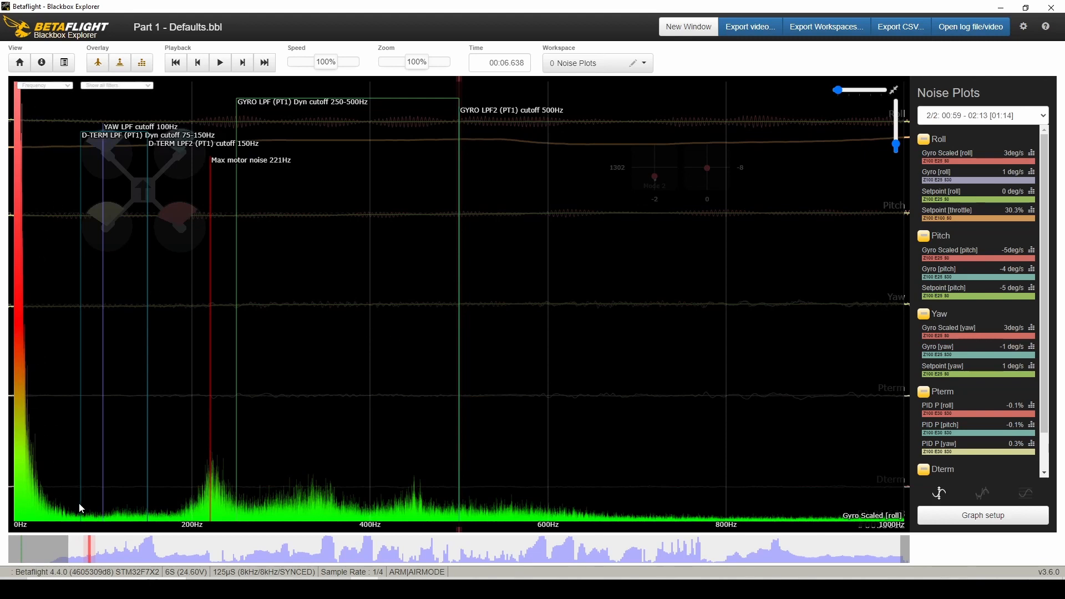
mouse_move(226, 501)
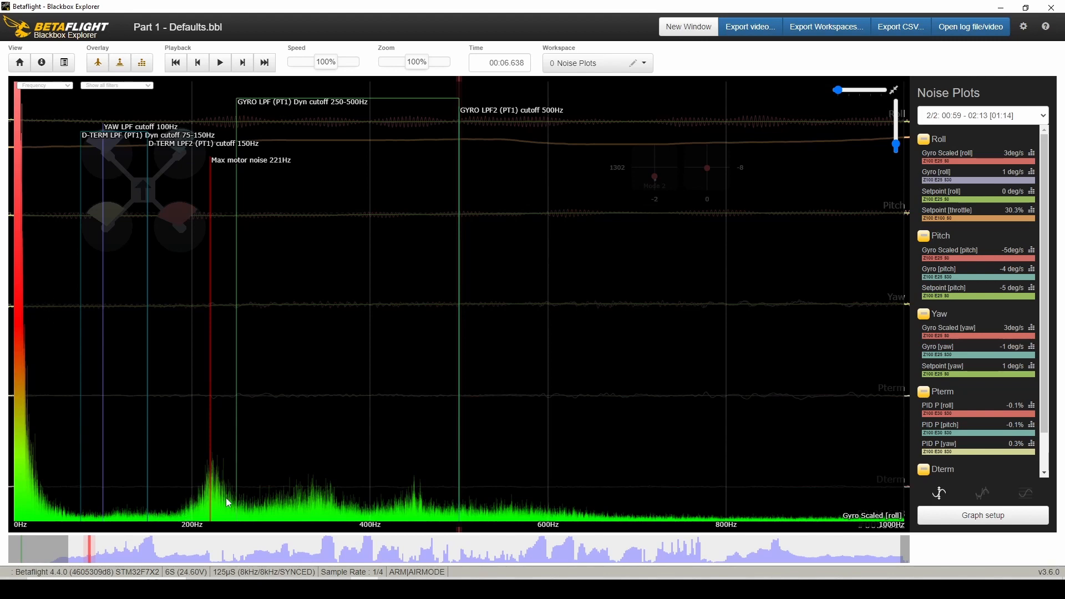
mouse_move(410, 453)
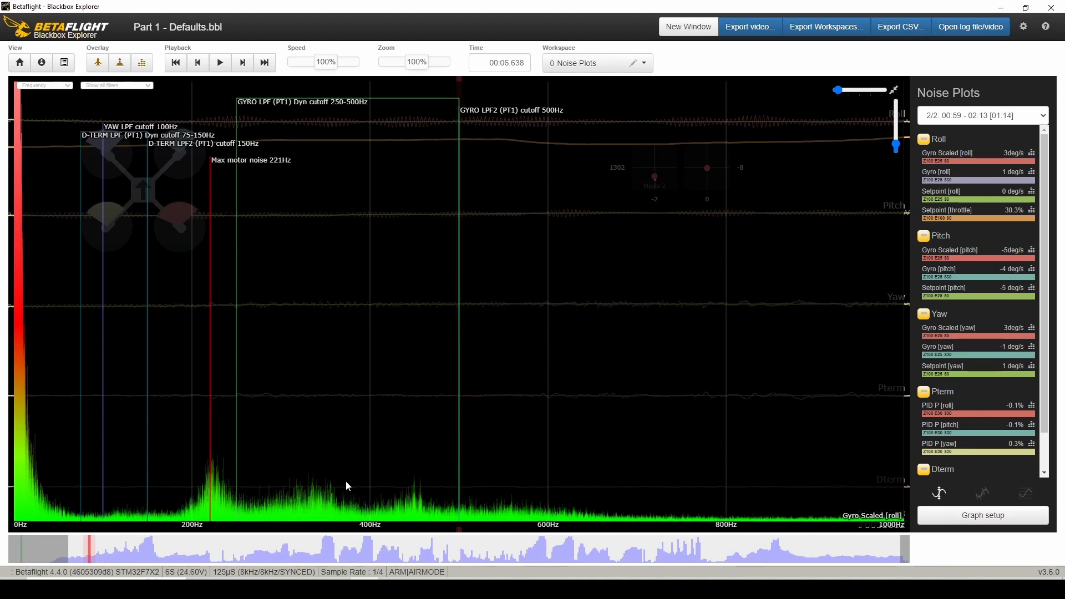
mouse_move(323, 511)
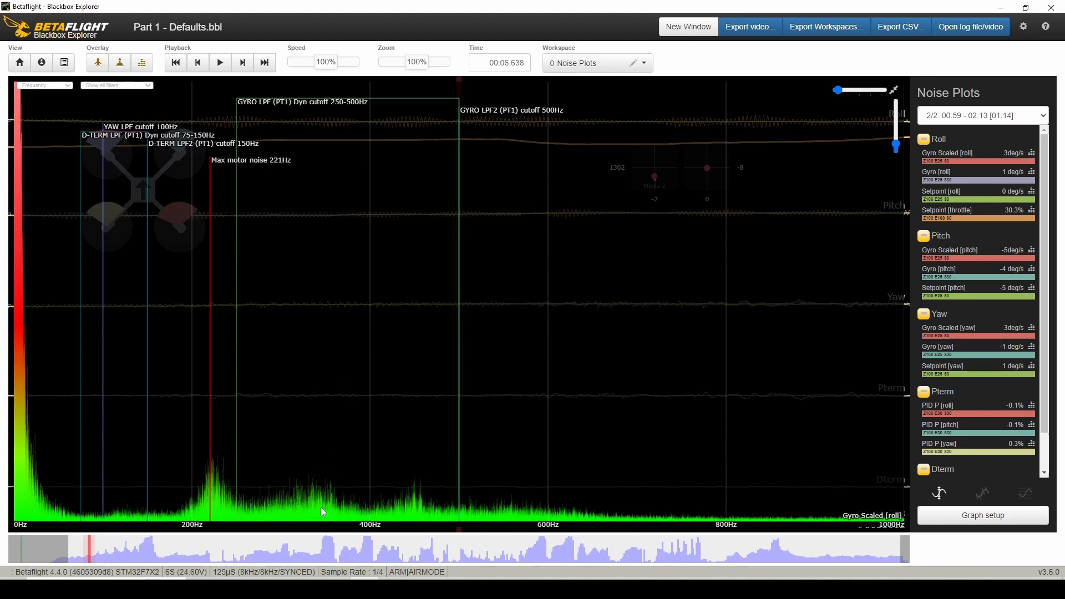
mouse_move(472, 503)
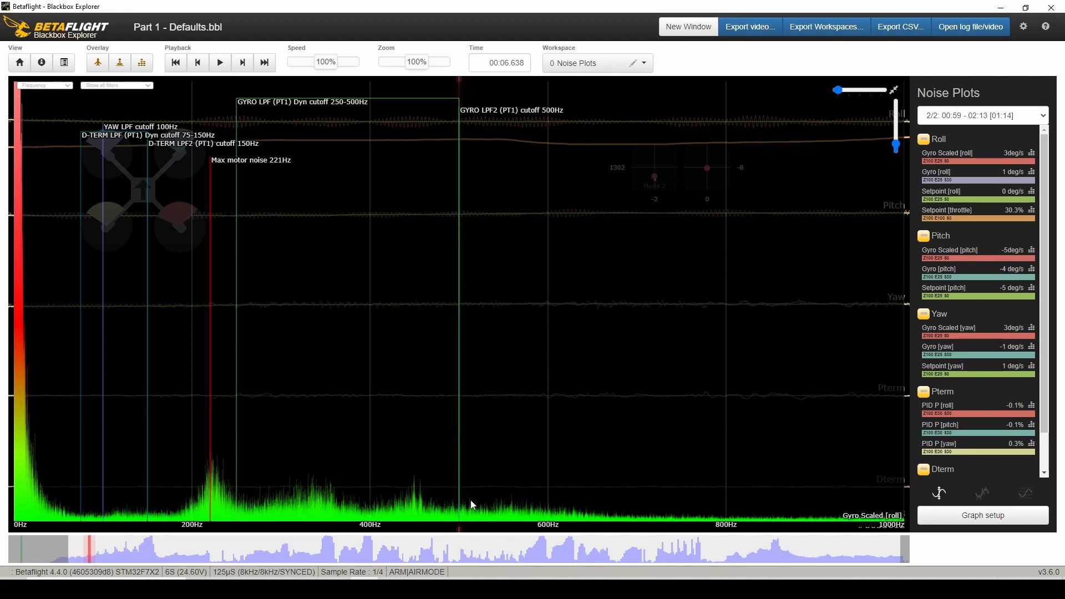
mouse_move(314, 486)
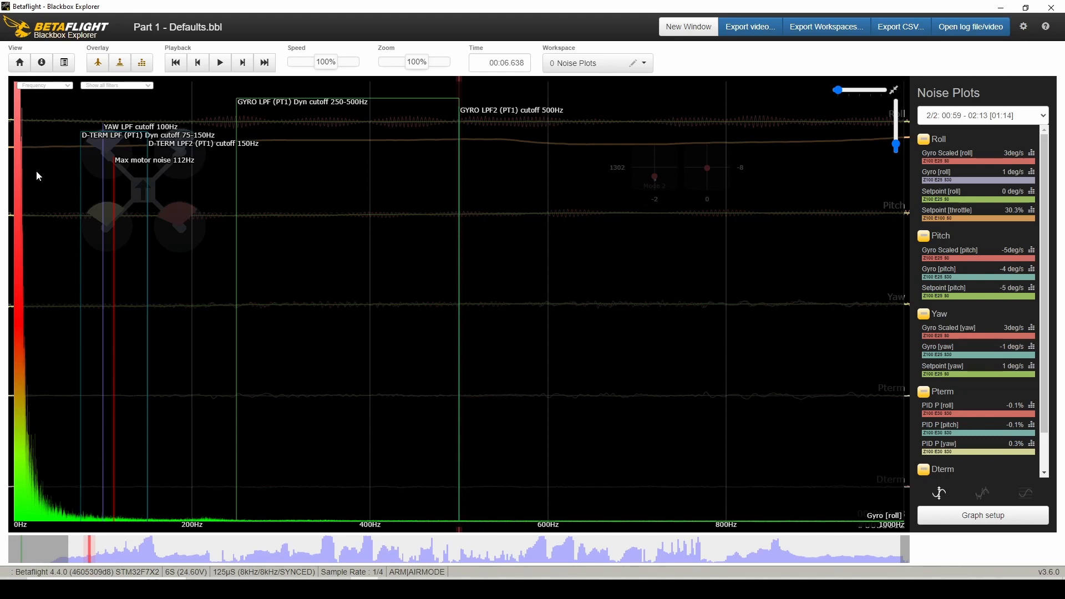
mouse_move(26, 199)
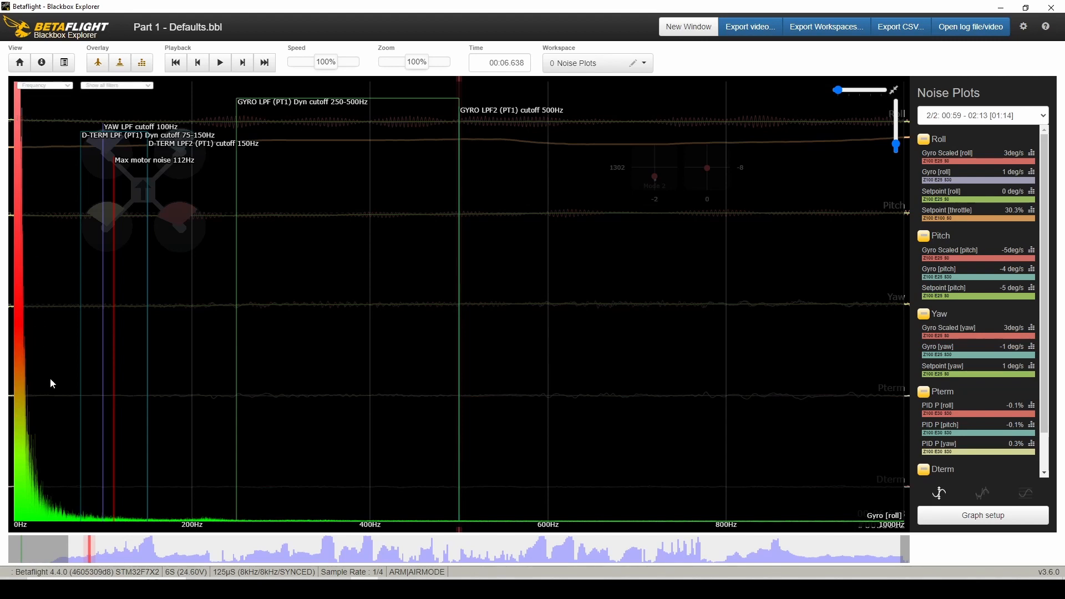
mouse_move(44, 160)
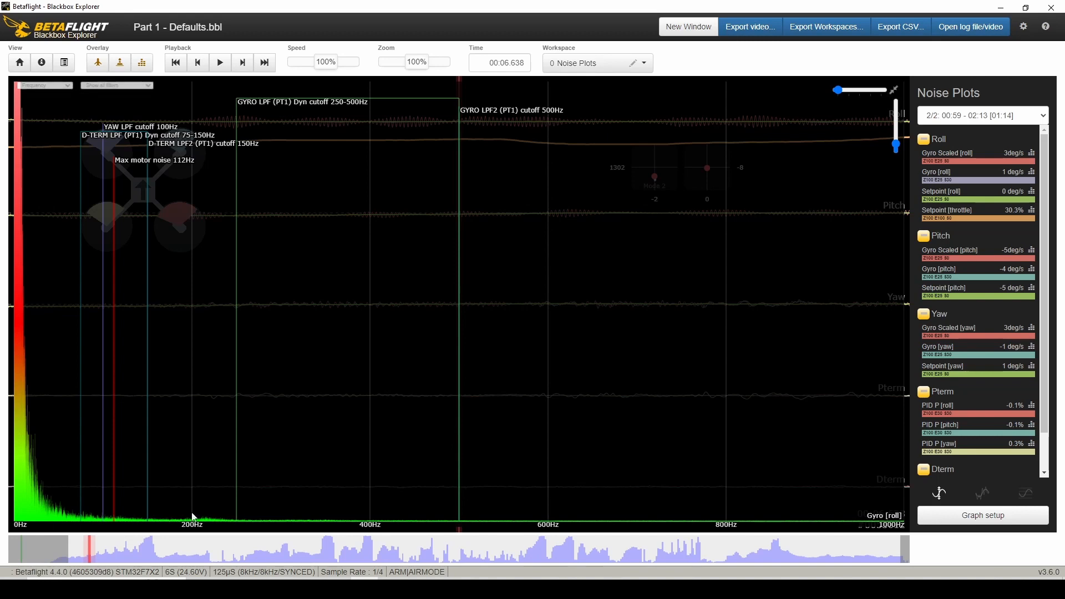
mouse_move(778, 292)
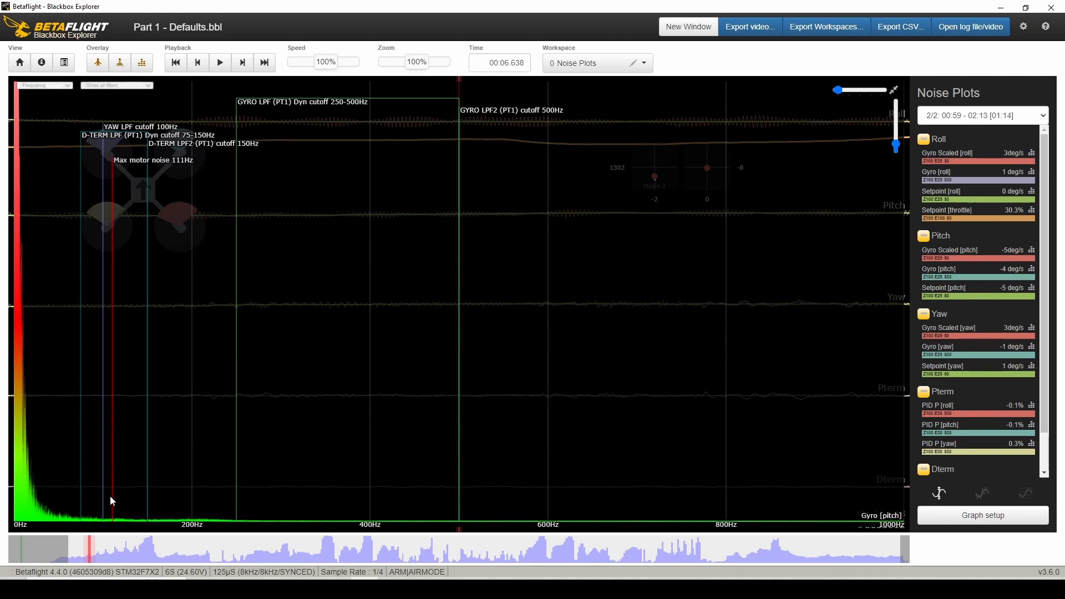
mouse_move(226, 519)
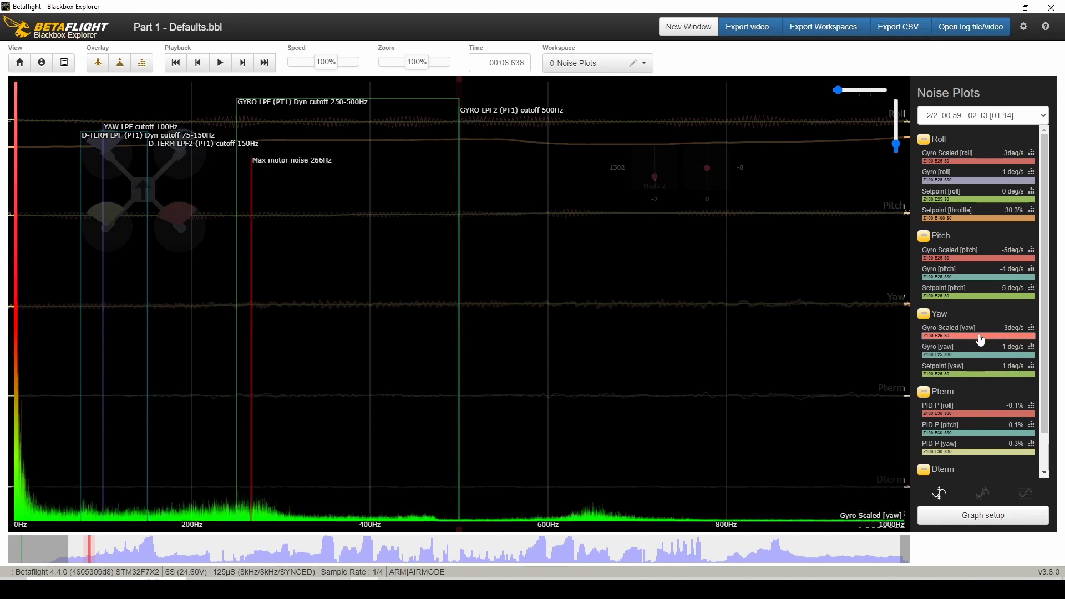
mouse_move(636, 499)
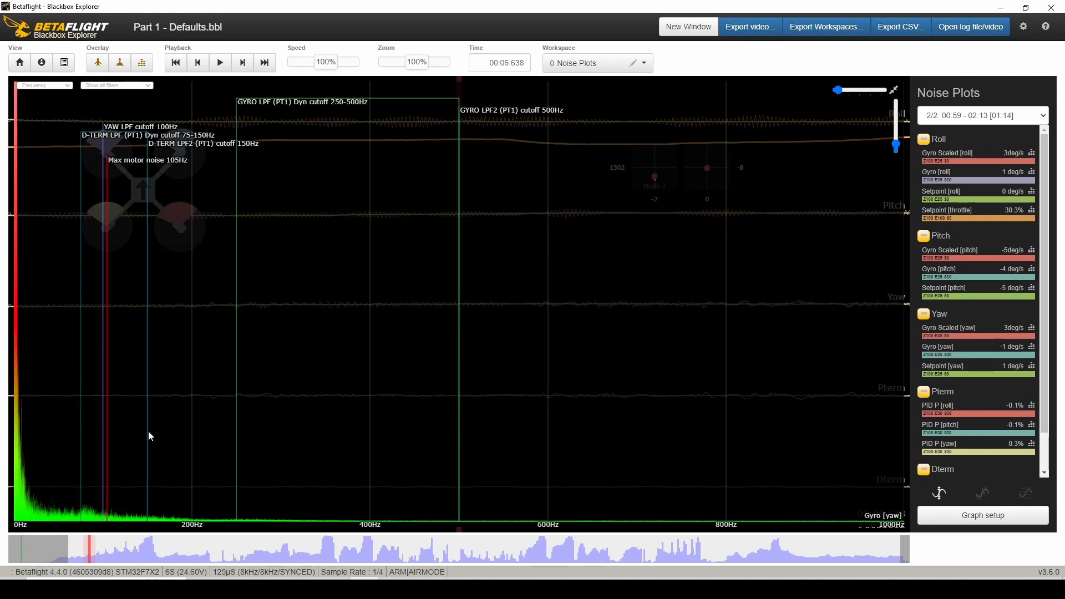
mouse_move(539, 458)
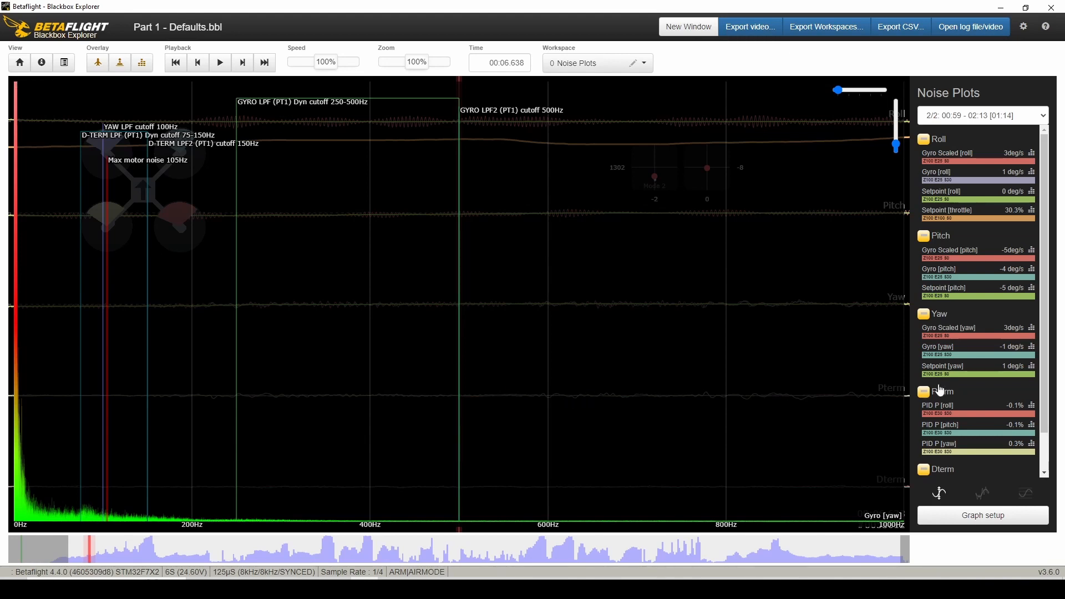
Scroll the legend toward the PID D roll and pitch traces.
scroll(down, 3)
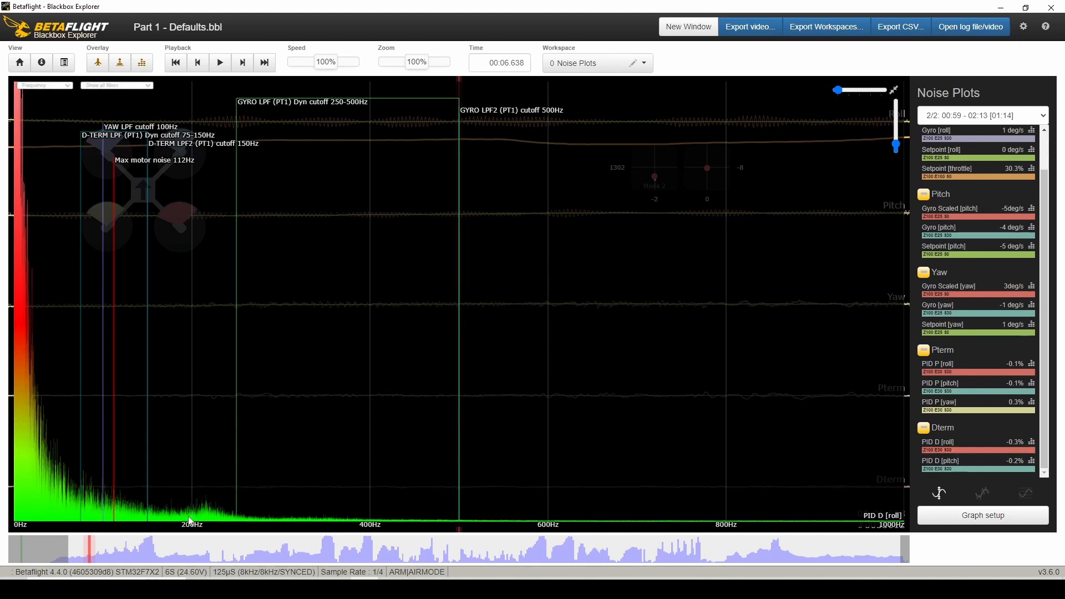
mouse_move(817, 181)
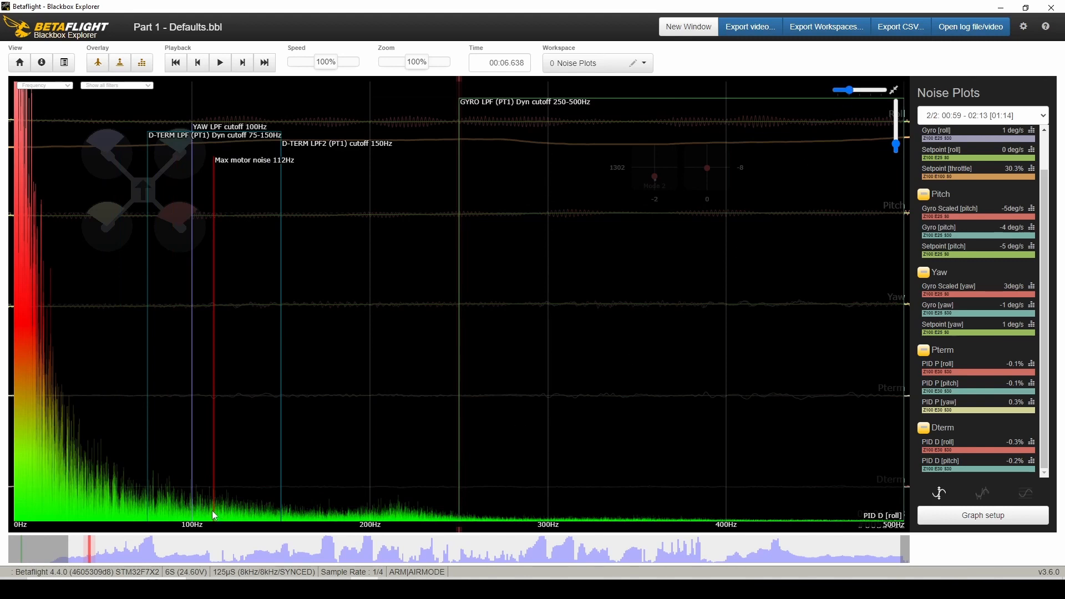
mouse_move(253, 509)
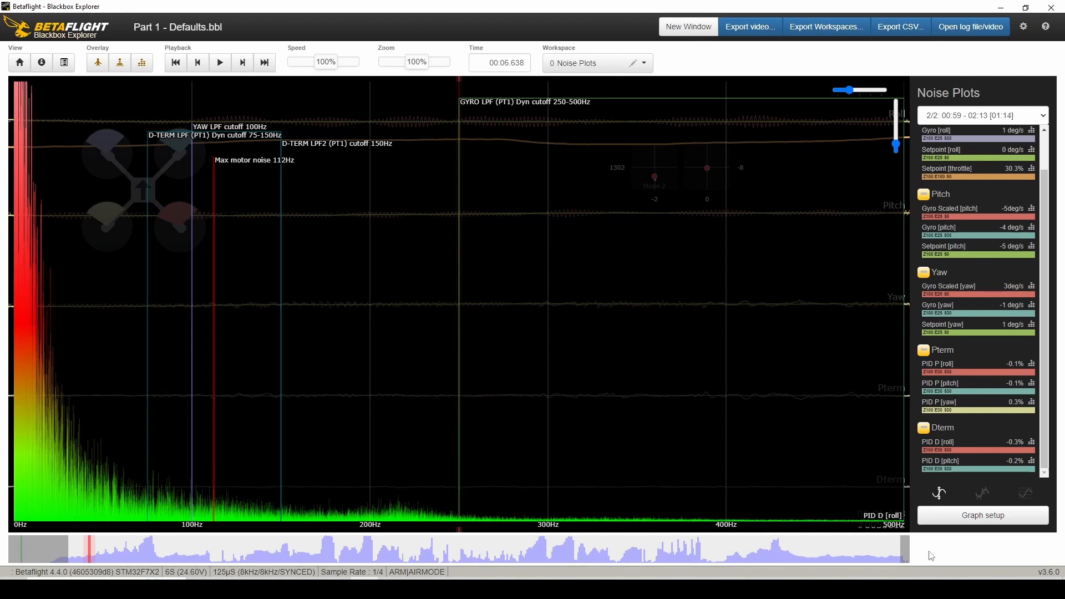
mouse_move(976, 473)
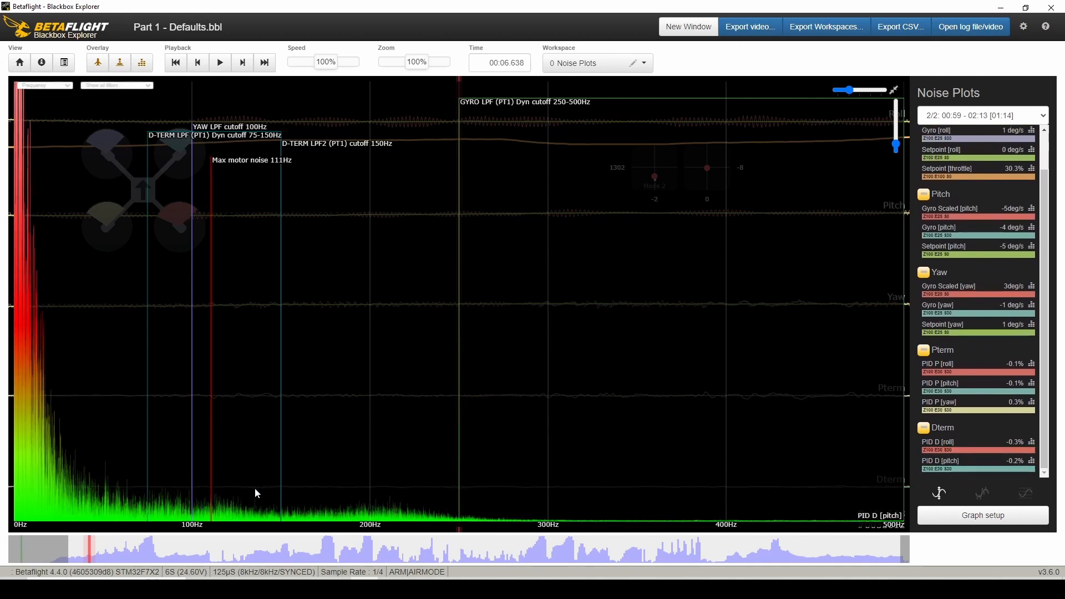
mouse_move(281, 497)
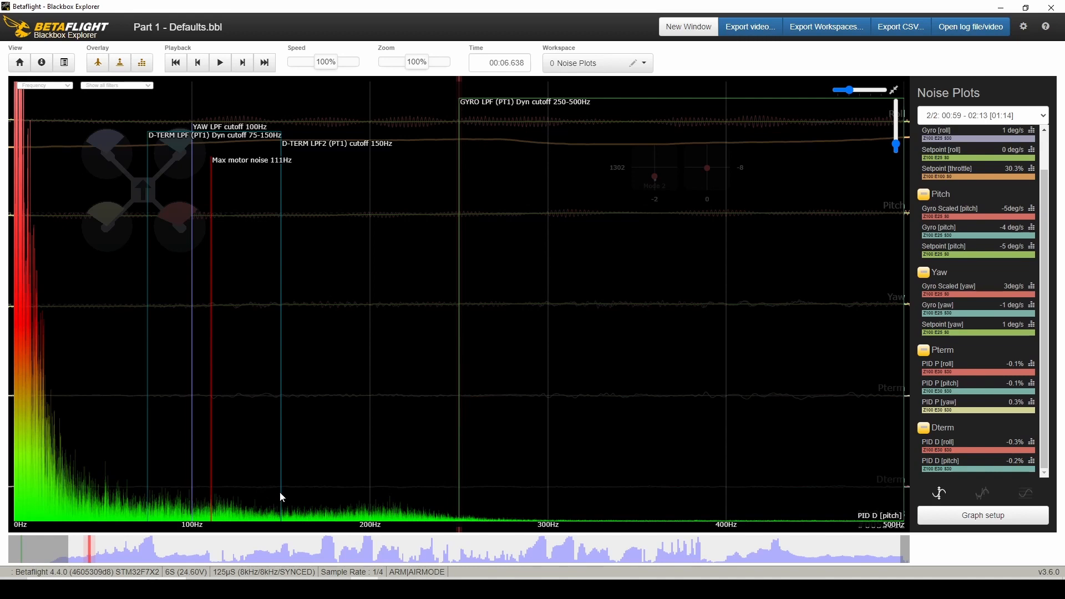
mouse_move(246, 480)
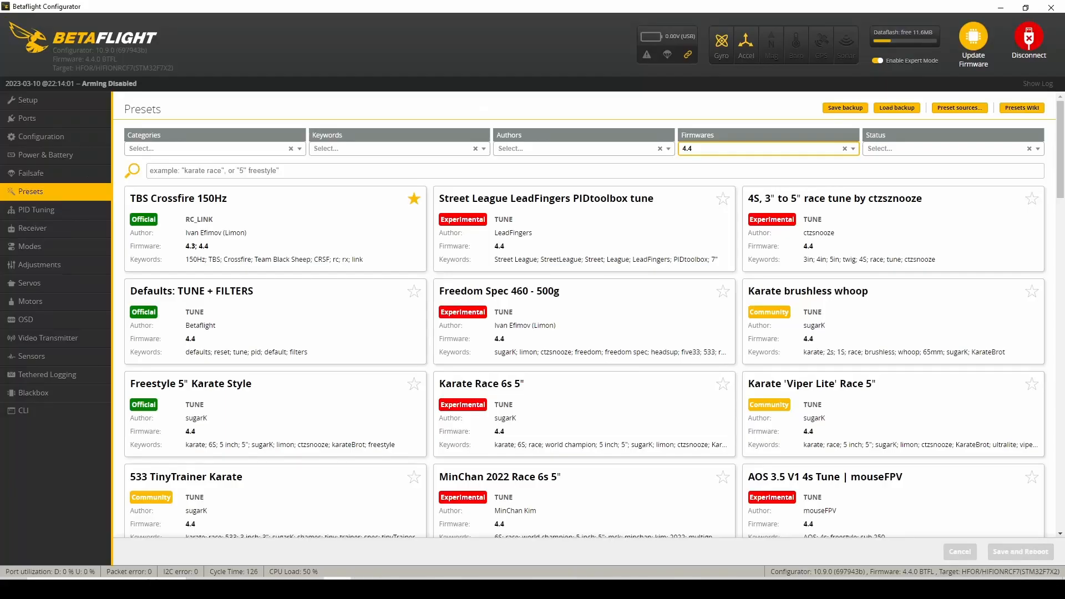
mouse_move(35, 210)
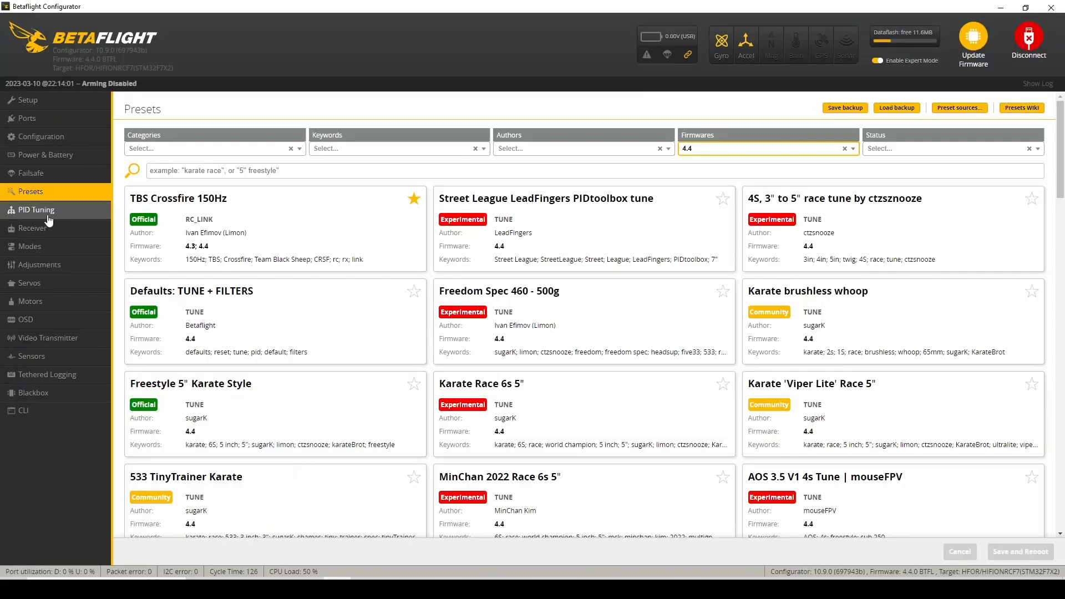
Show the PID Tuning Filter Settings with the default gyro and D-term lowpass values.
click(35, 209)
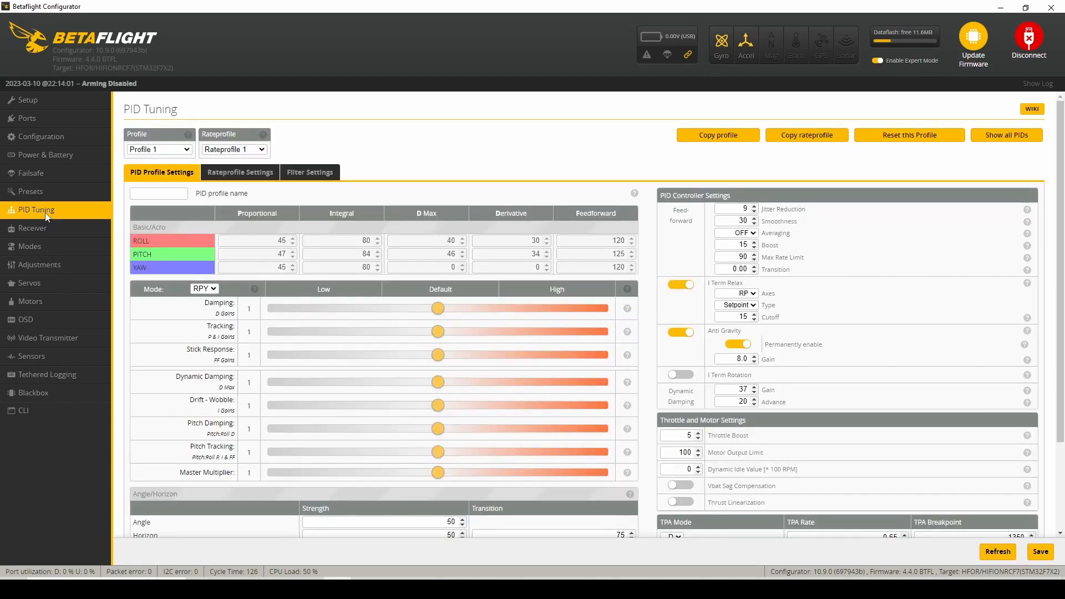
mouse_move(237, 188)
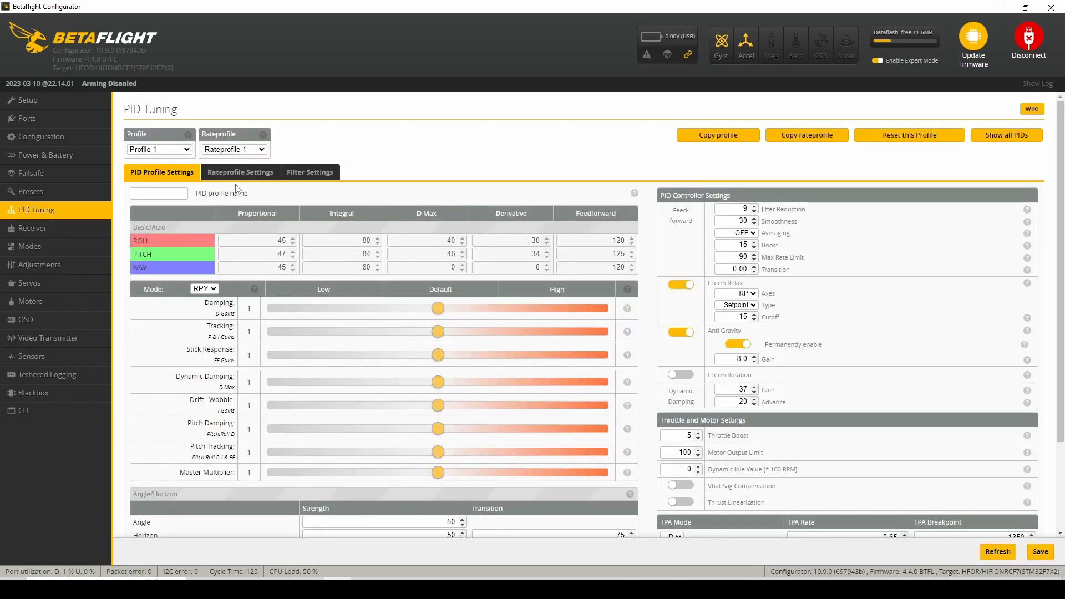
click(310, 172)
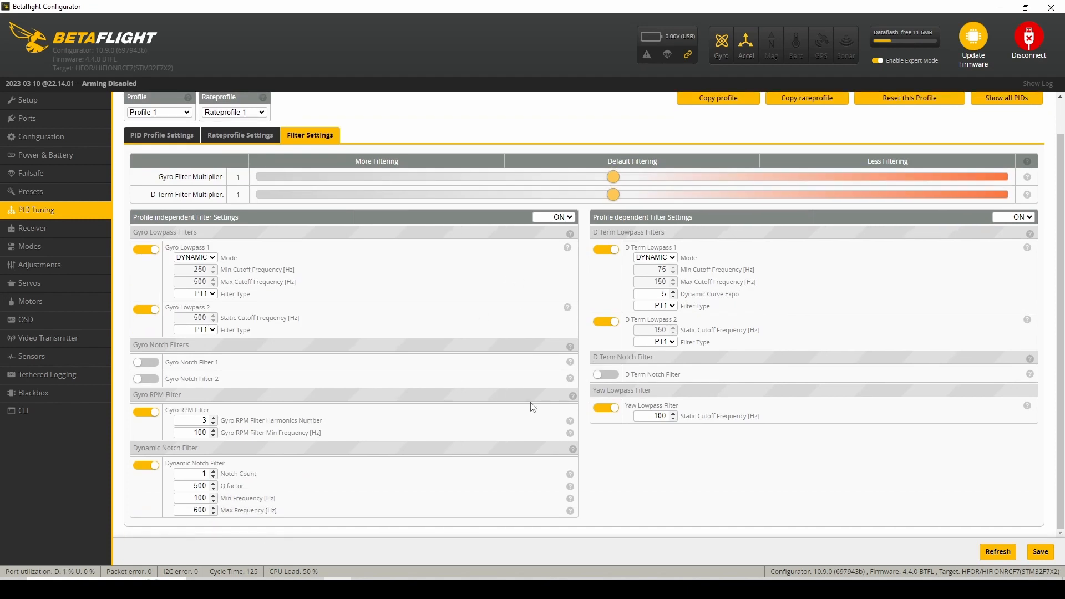
mouse_move(173, 250)
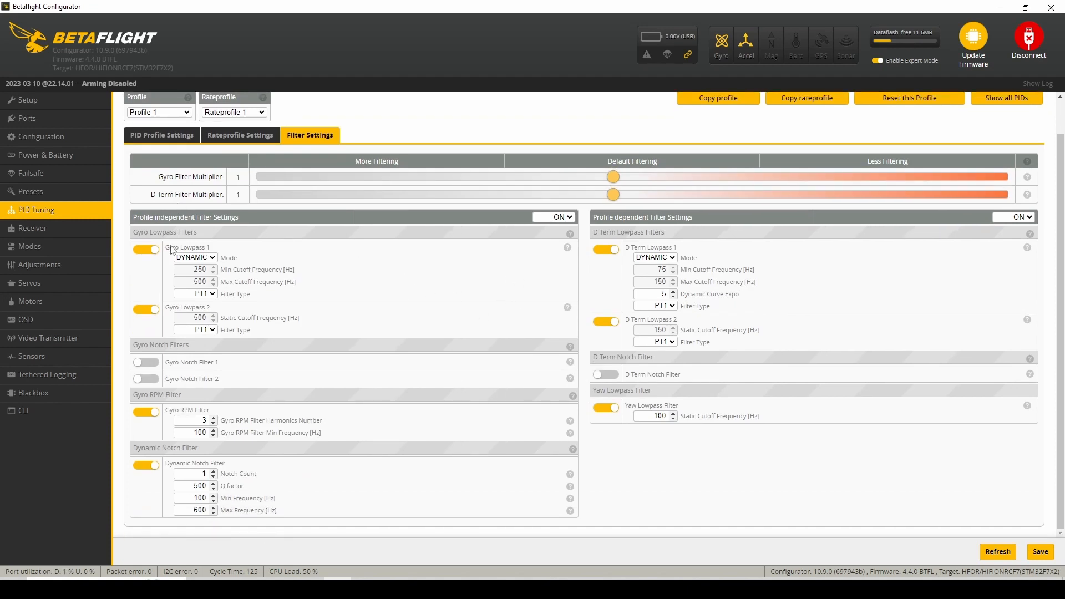
mouse_move(595, 282)
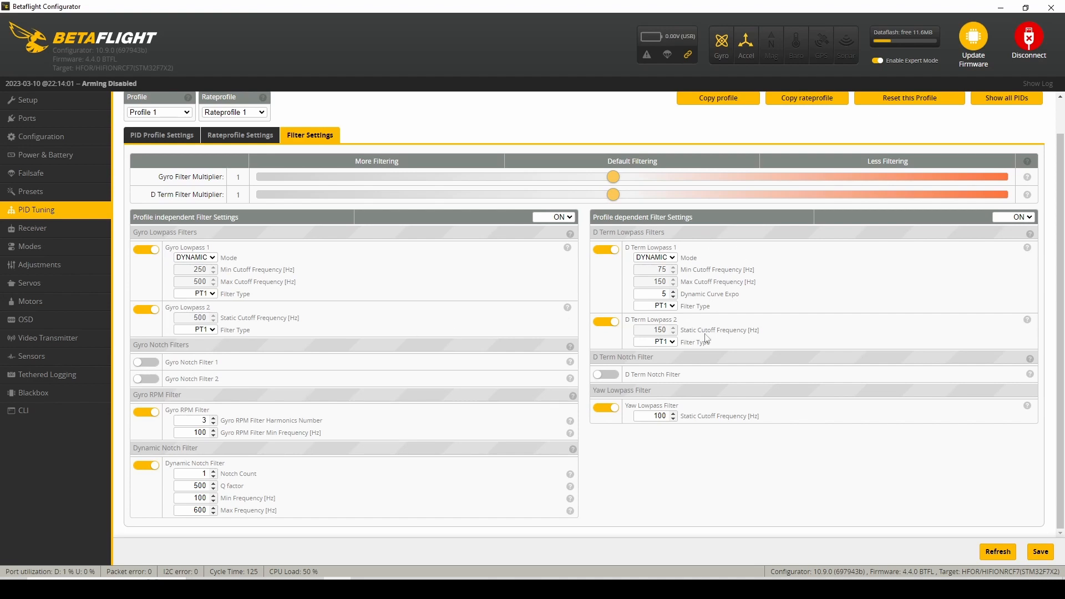
mouse_move(706, 339)
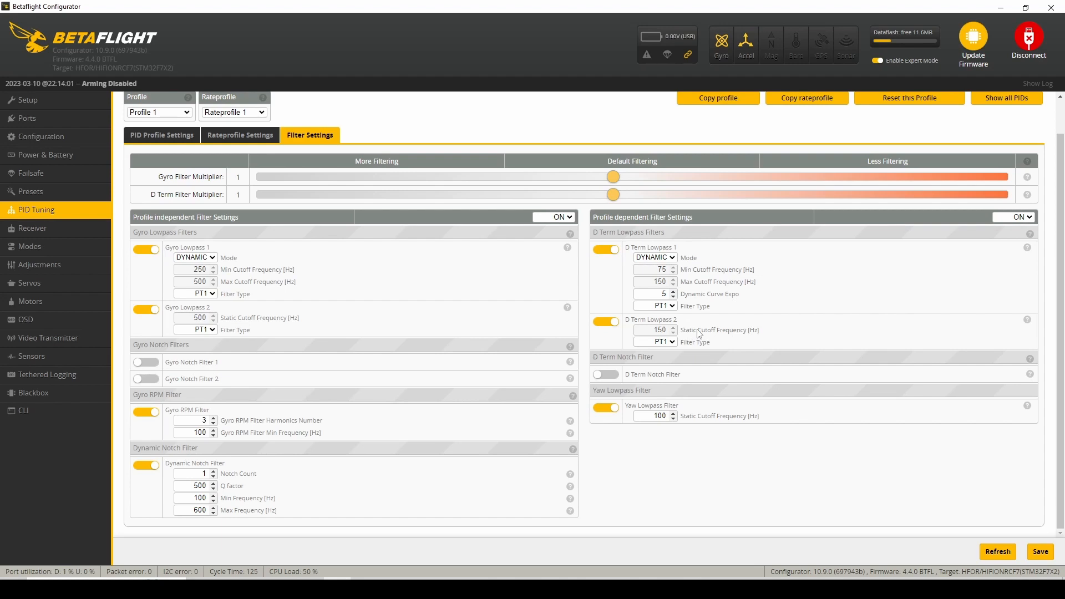
mouse_move(465, 356)
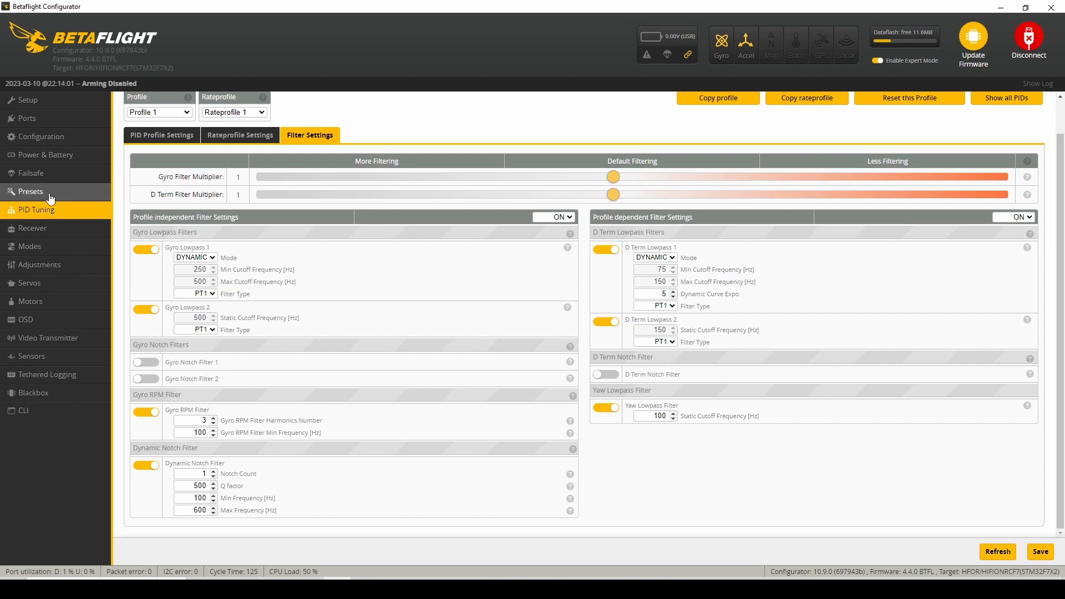
mouse_move(31, 191)
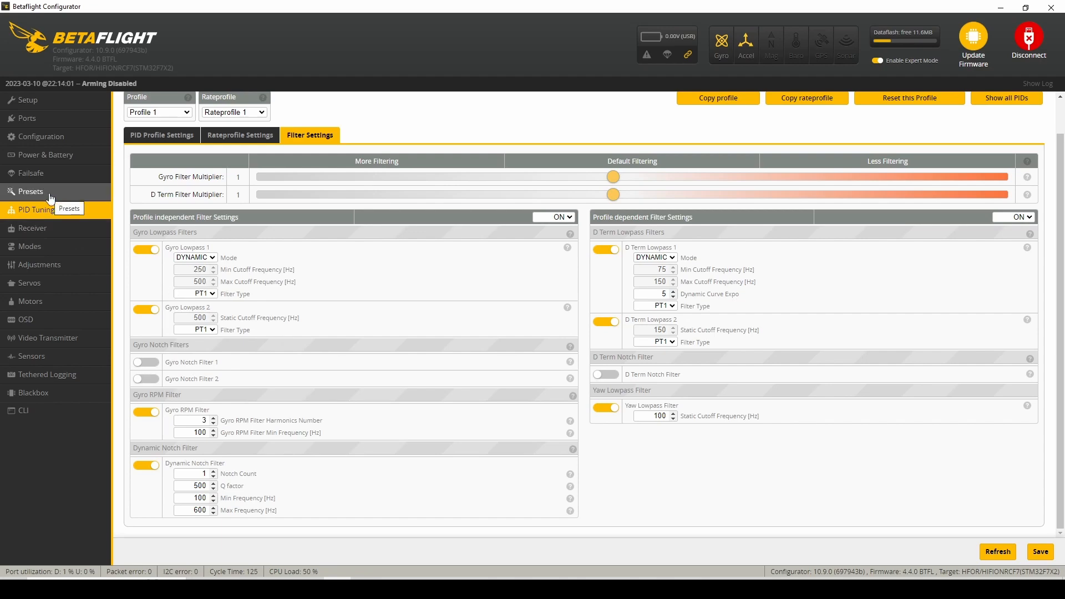
Narrow the Presets catalogue to the FILTERS category for firmware 4.4.
click(30, 191)
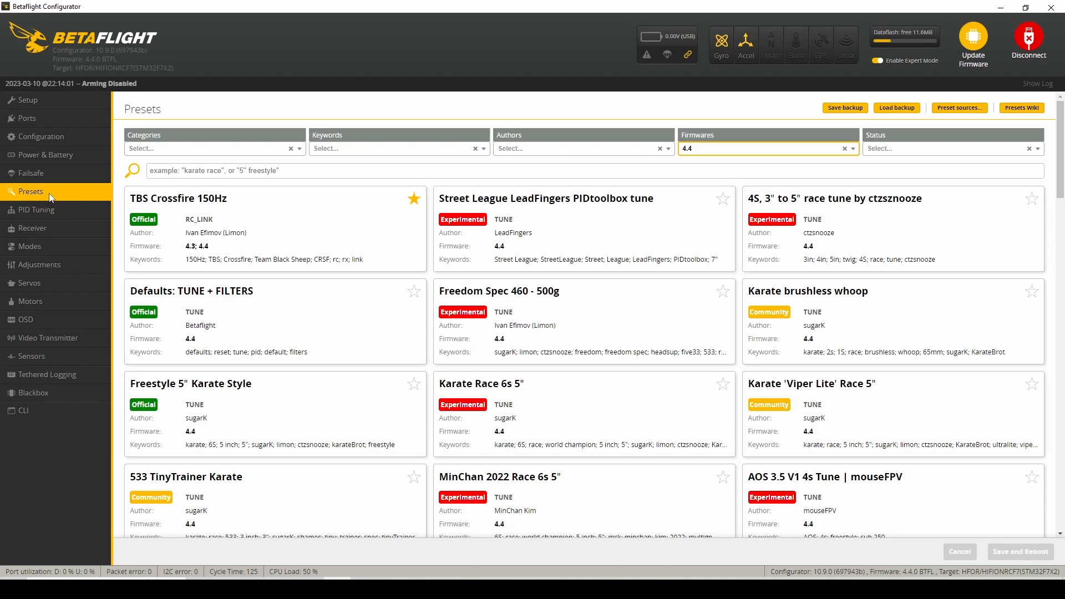
mouse_move(302, 156)
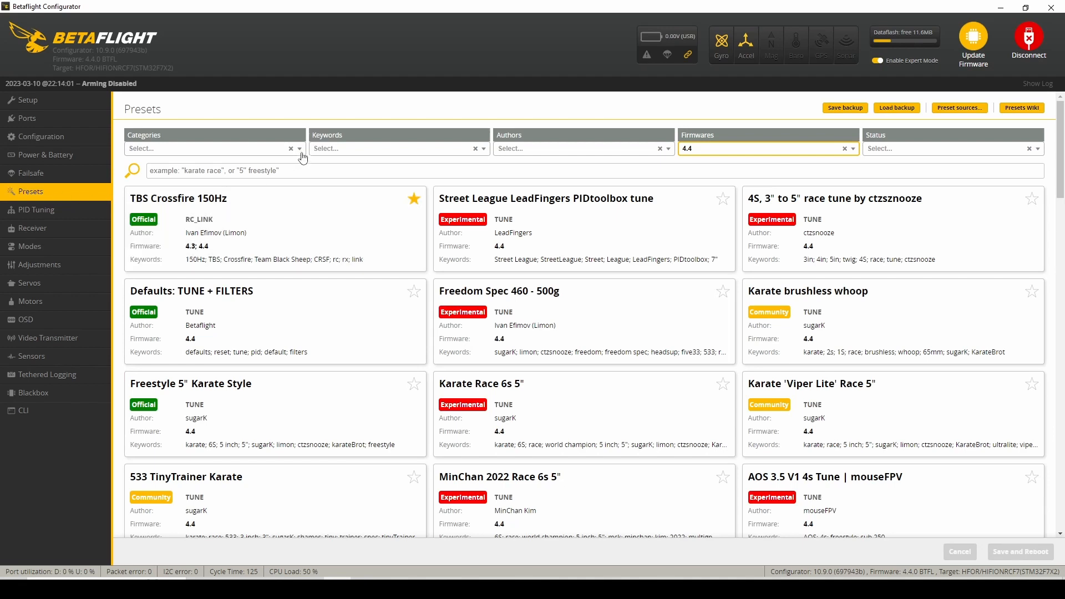
click(211, 147)
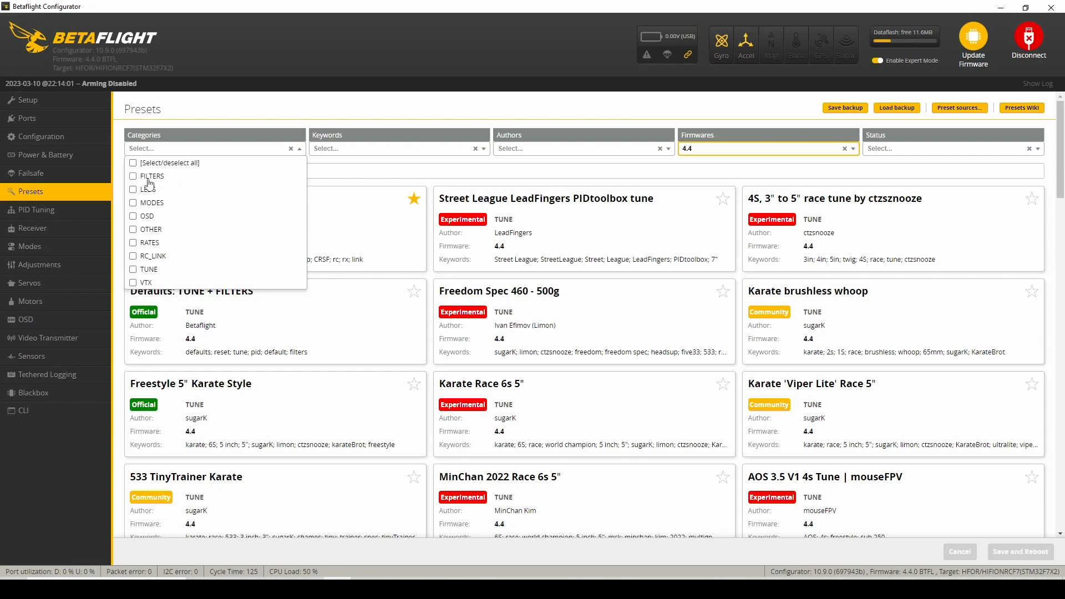
click(133, 177)
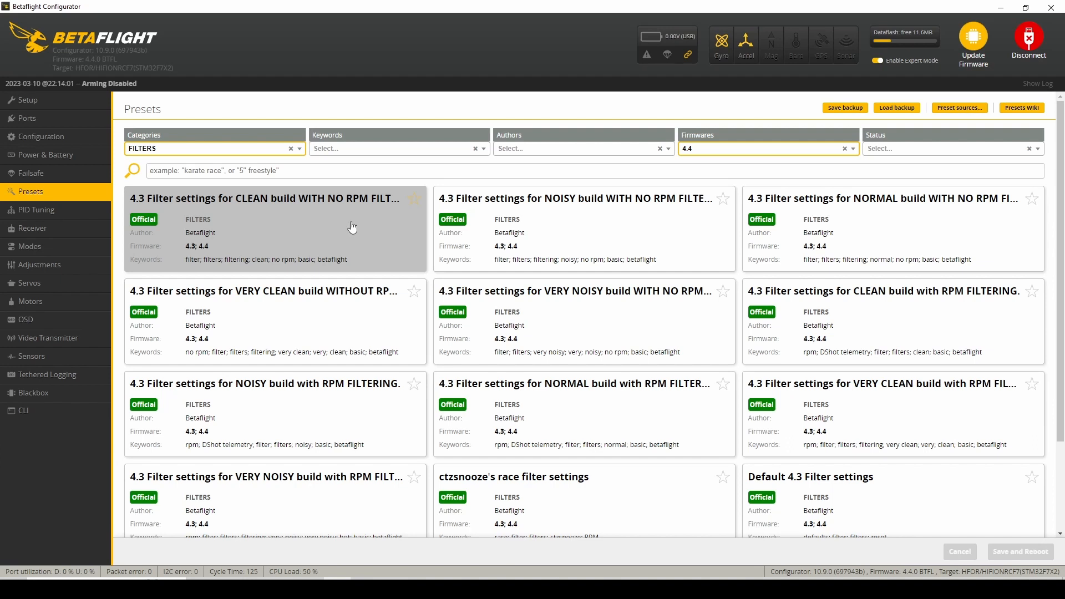
mouse_move(363, 225)
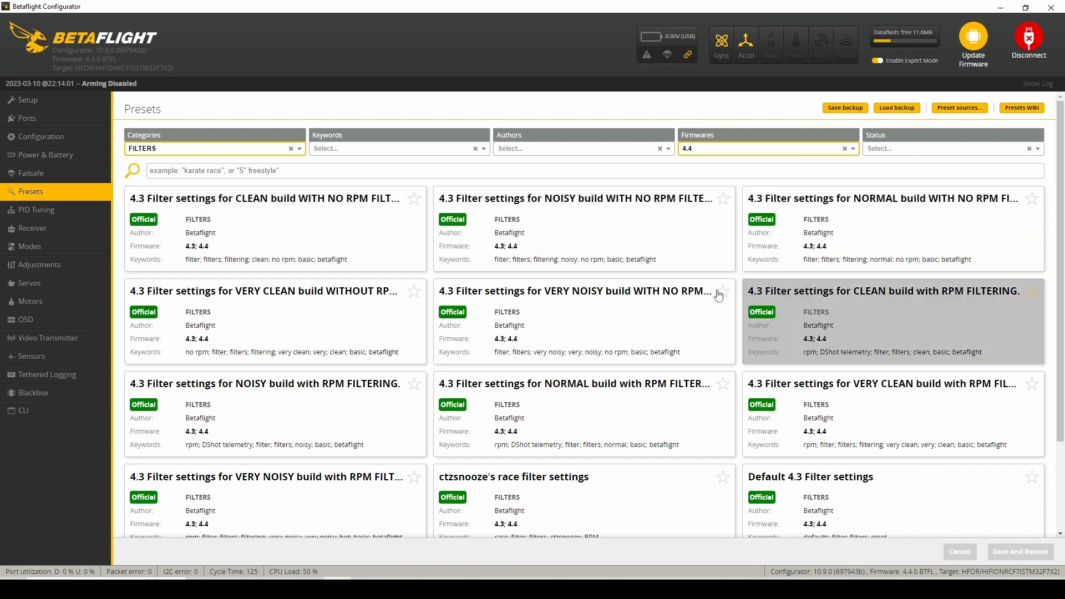
mouse_move(383, 300)
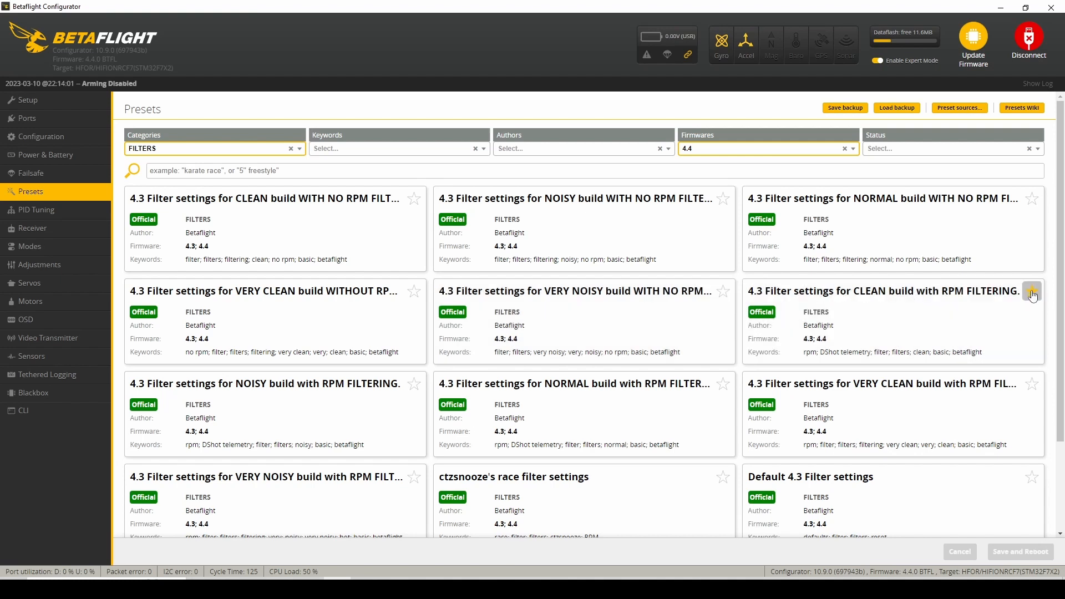
Star the CLEAN, NOISY, NORMAL and VERY CLEAN RPM-filtering presets as favourites.
click(1031, 292)
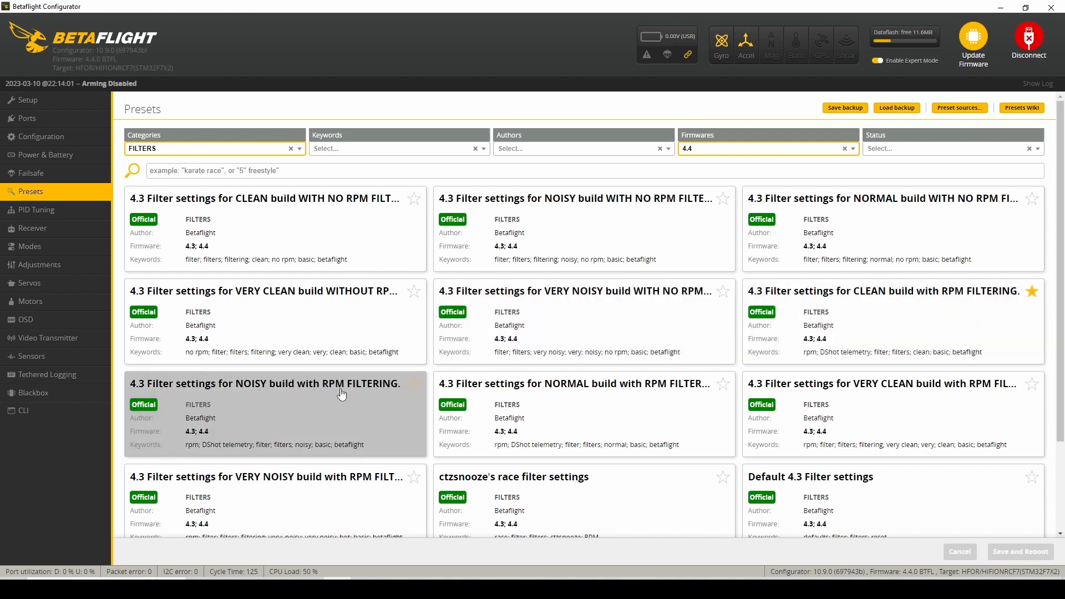
click(414, 383)
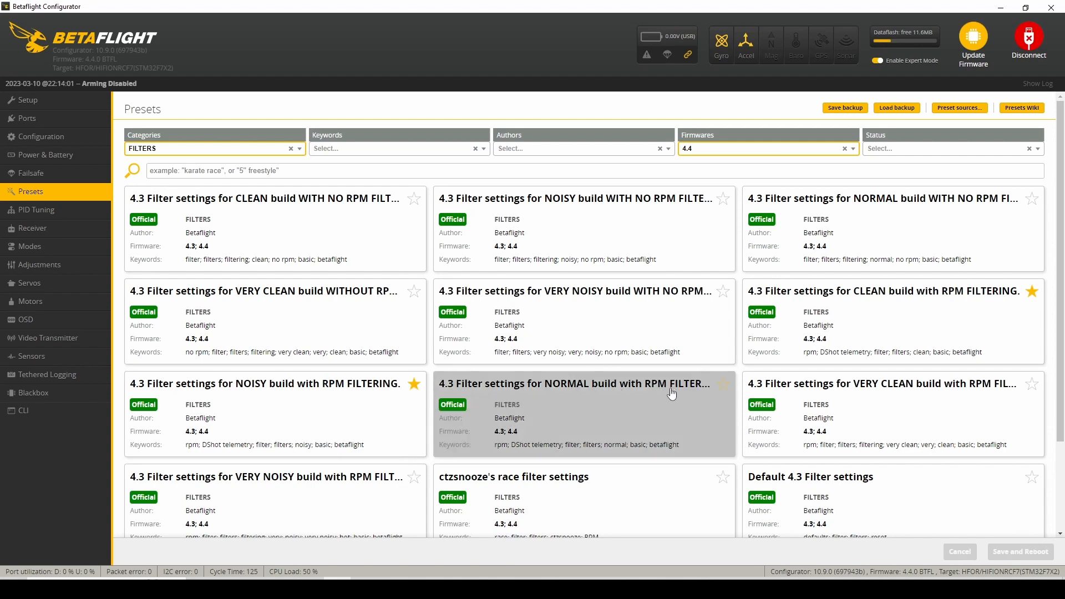
click(722, 383)
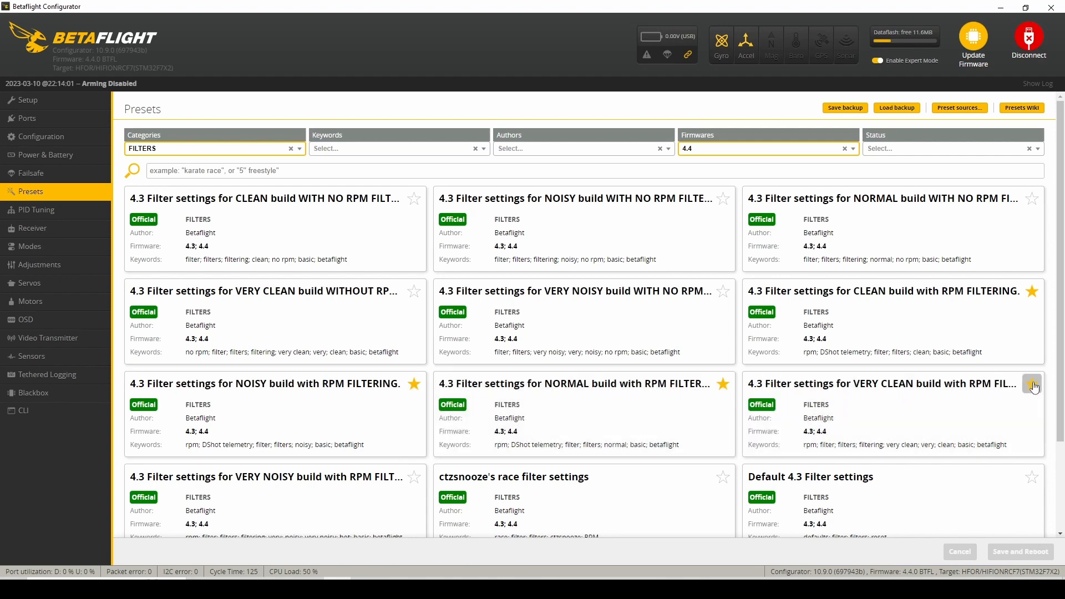
click(1032, 383)
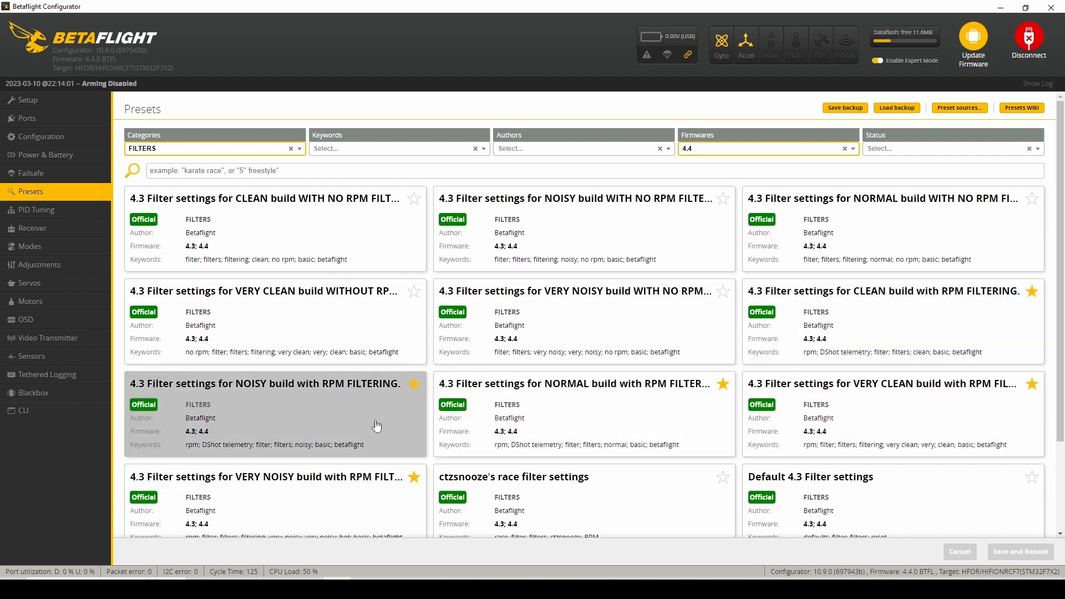
mouse_move(886, 411)
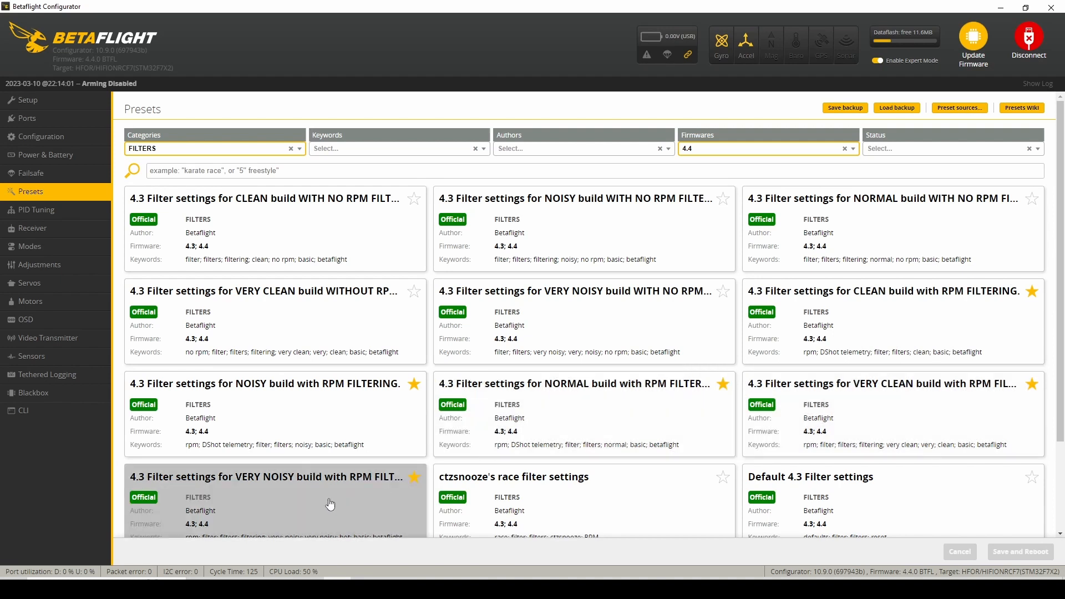
mouse_move(330, 499)
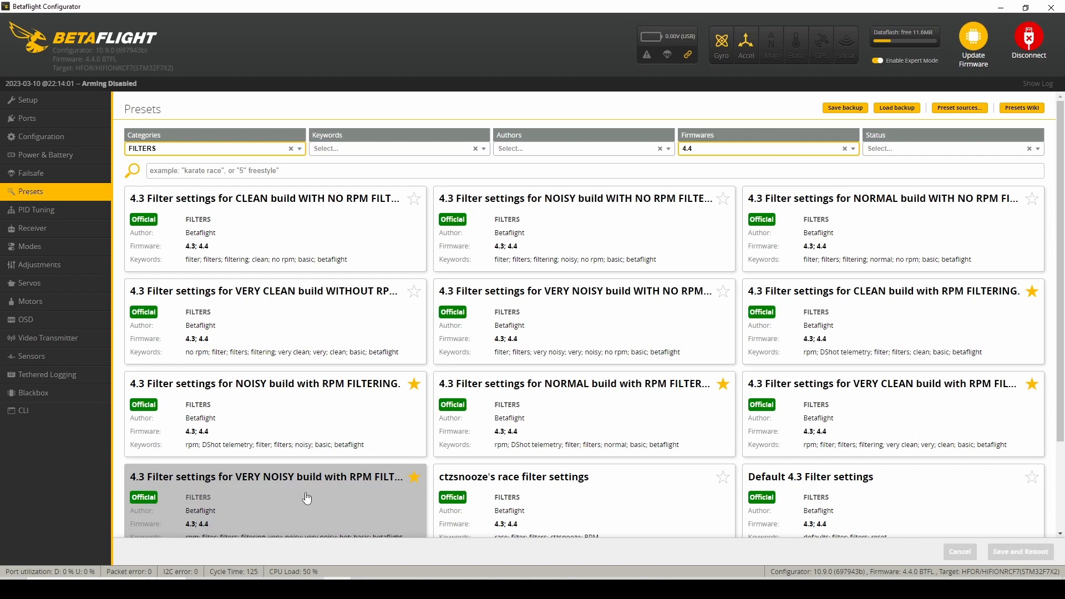
scroll(down, 3)
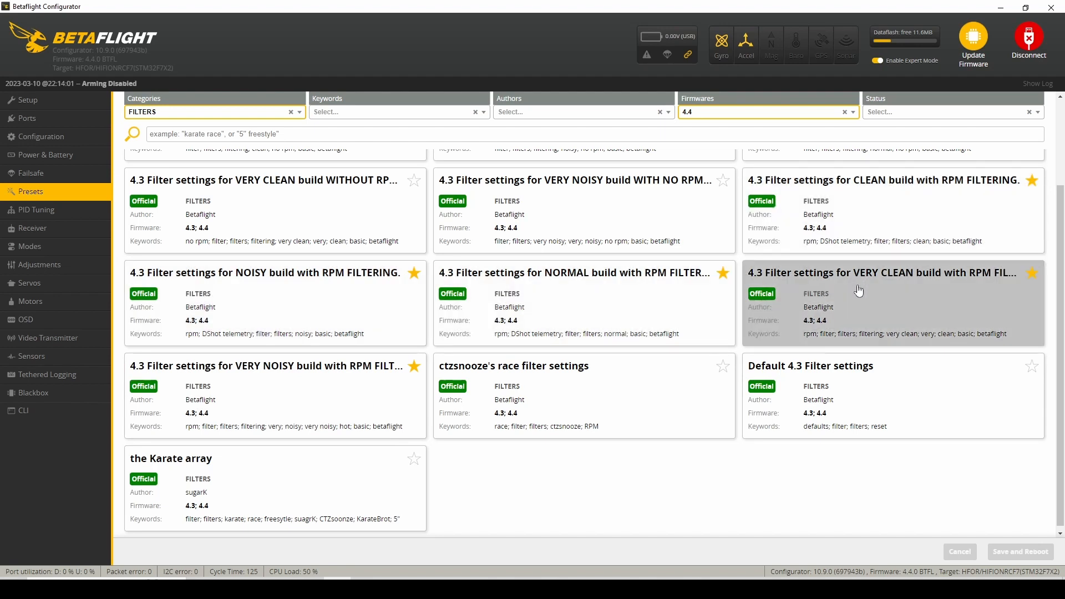
mouse_move(864, 301)
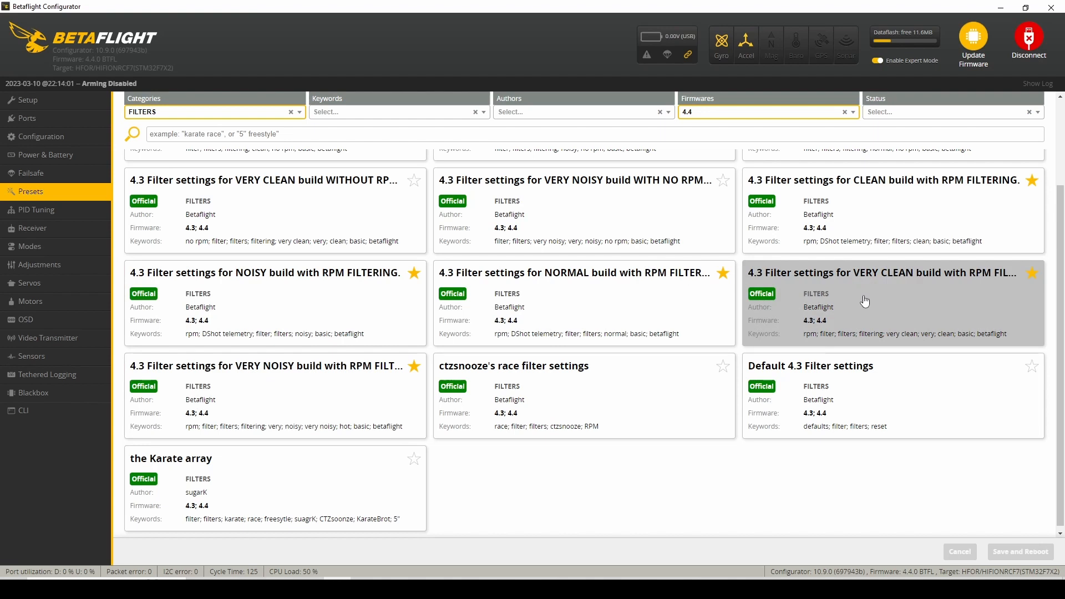
mouse_move(557, 330)
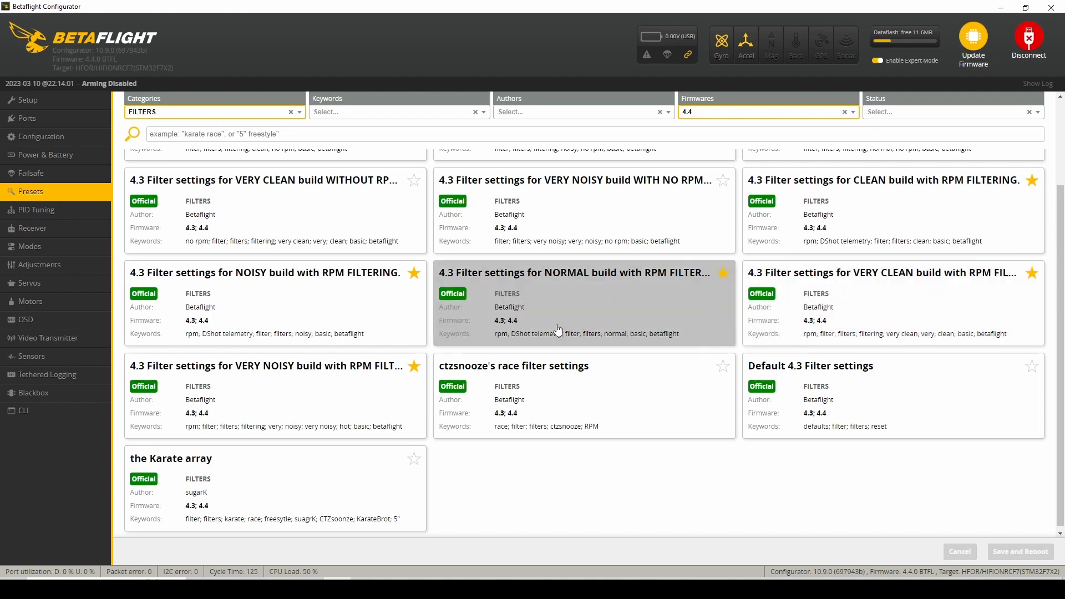
mouse_move(316, 395)
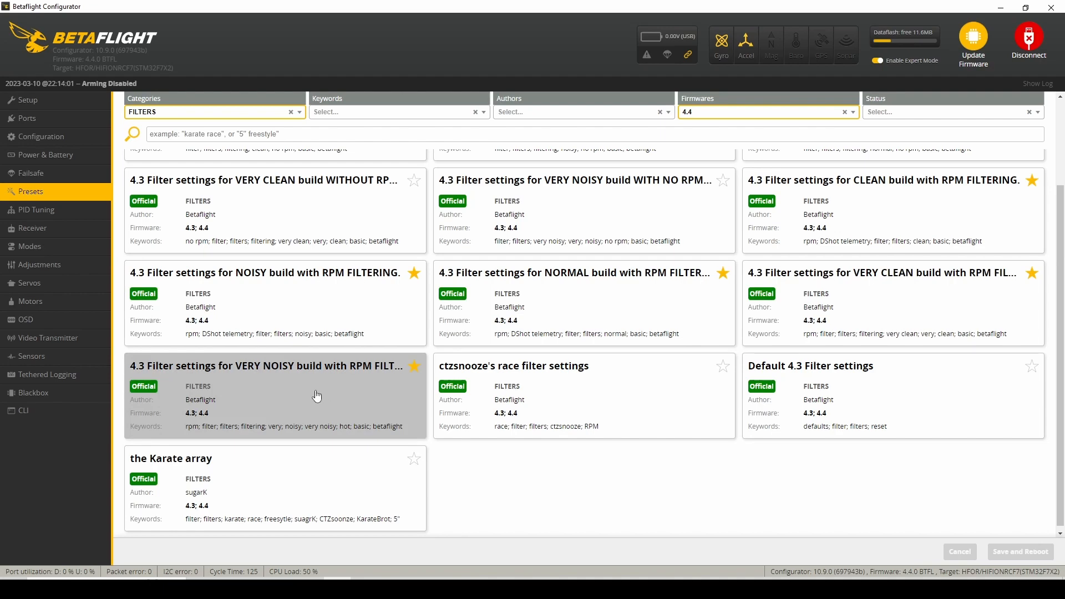
Pick the VERY NOISY RPM-filtering preset, save and reboot, then reconnect to the board.
click(265, 368)
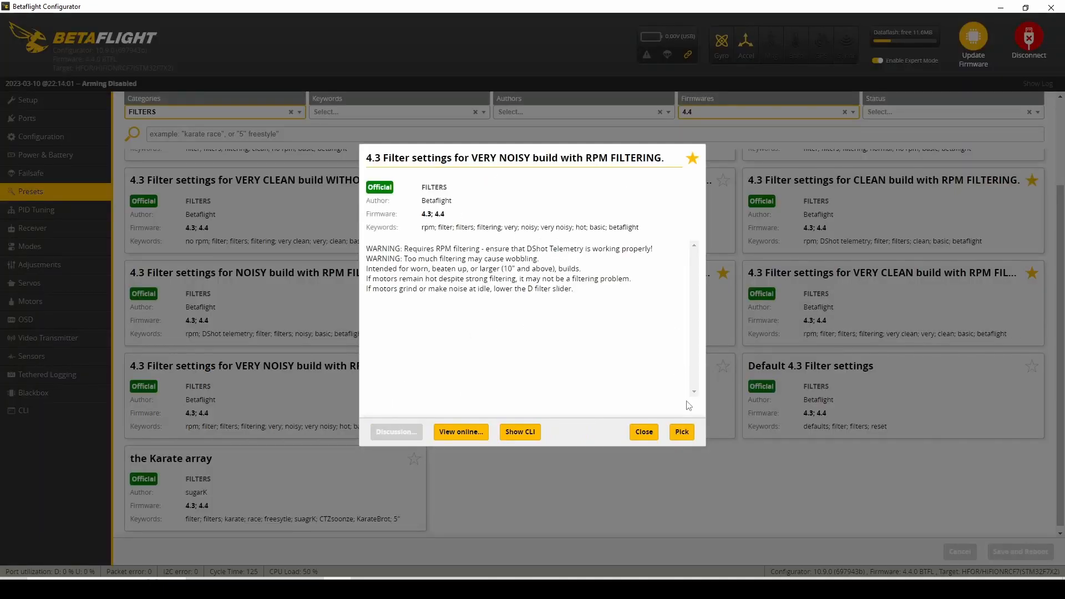
click(680, 431)
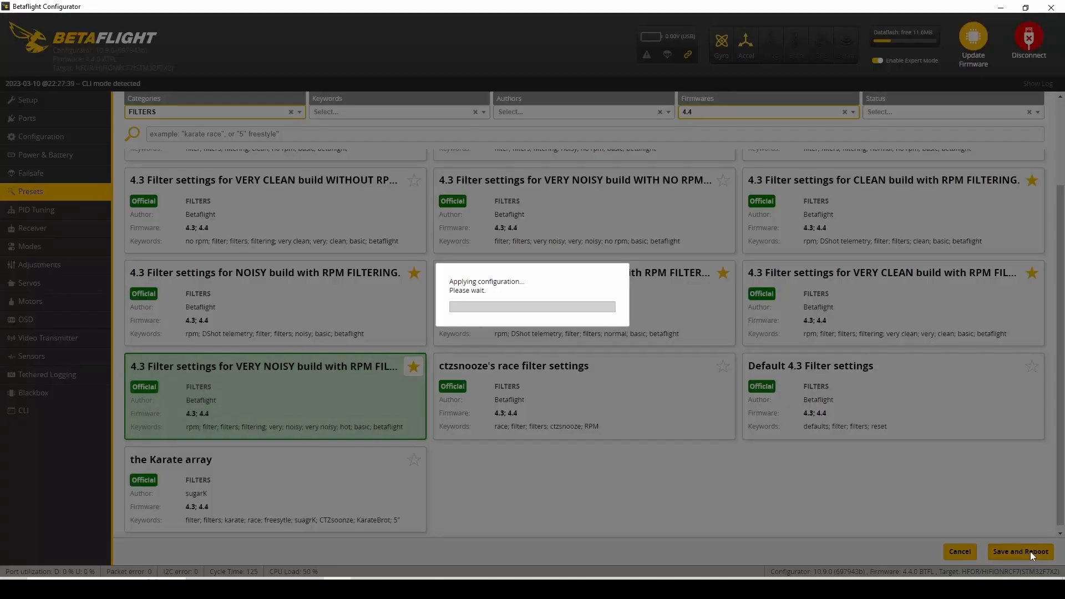
click(1021, 551)
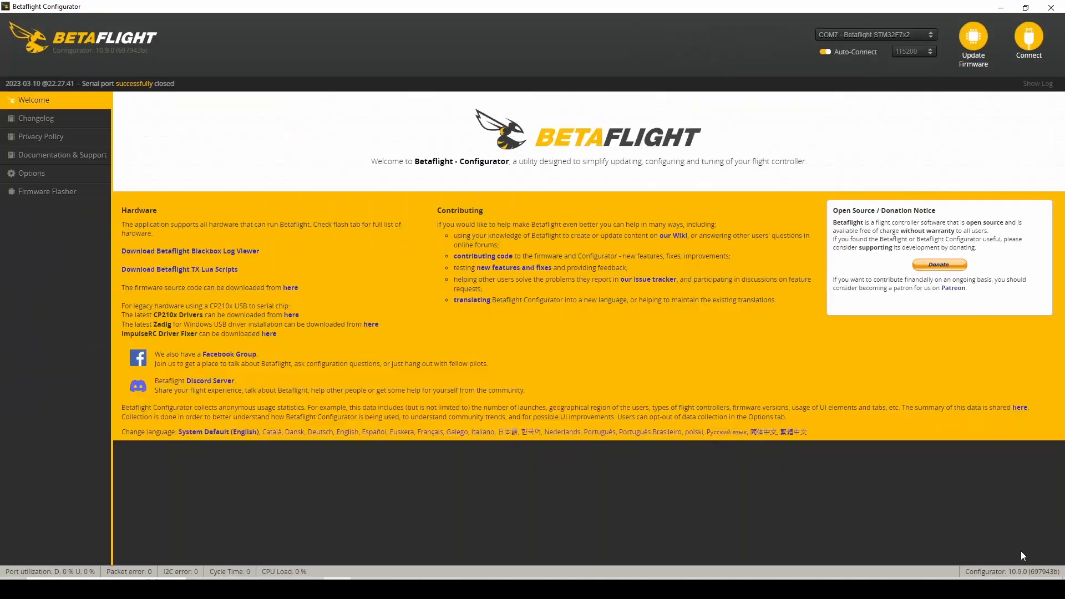
click(1027, 40)
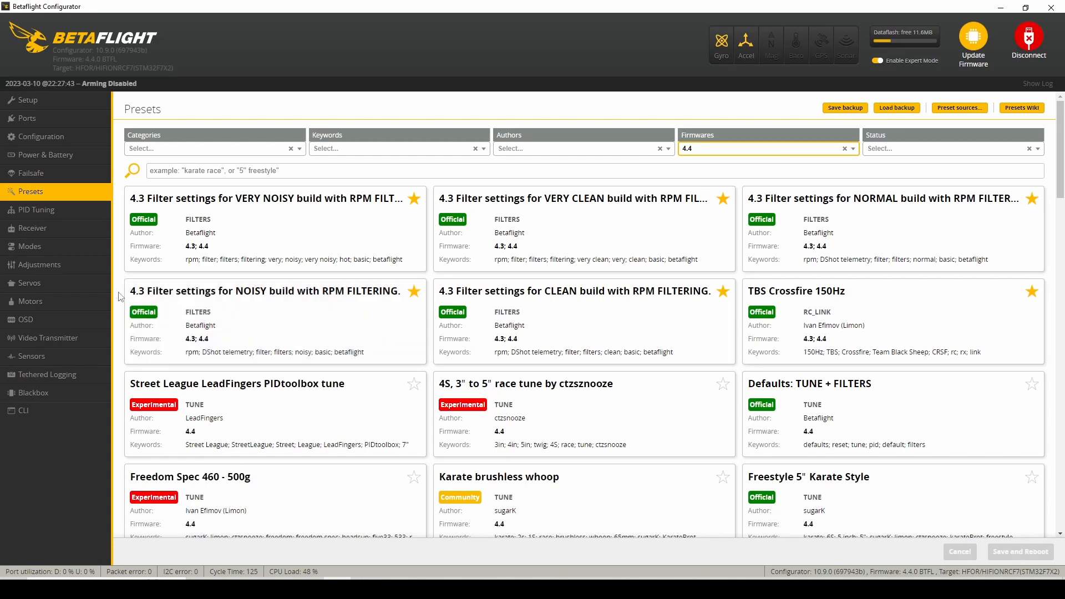
Review the updated Filter Settings: gyro multiplier 0.25, D-term 0.8, gyro lowpass 2 at 125Hz.
click(35, 210)
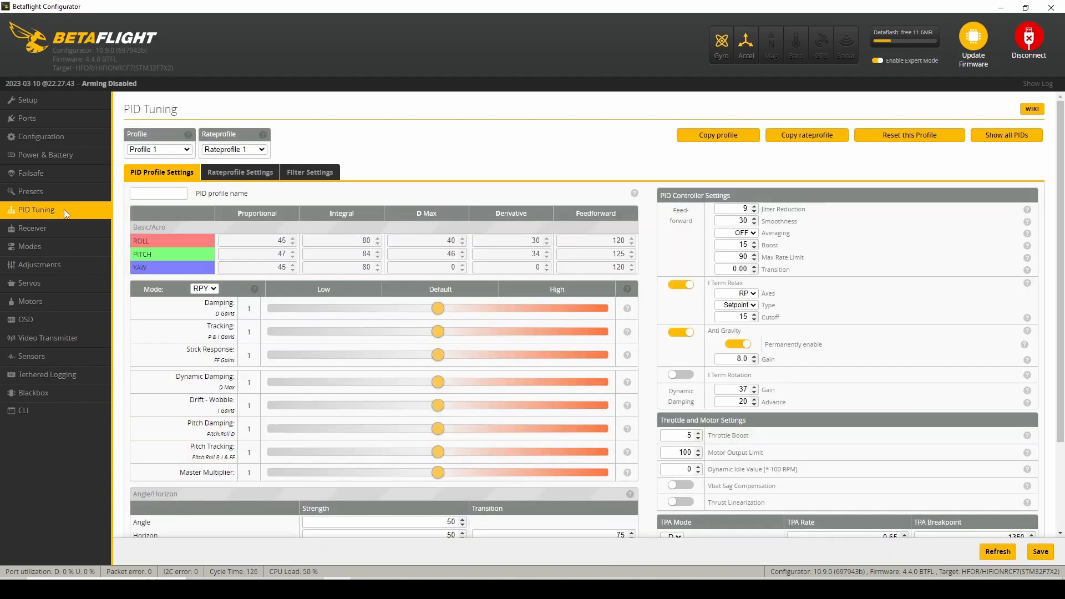
click(309, 172)
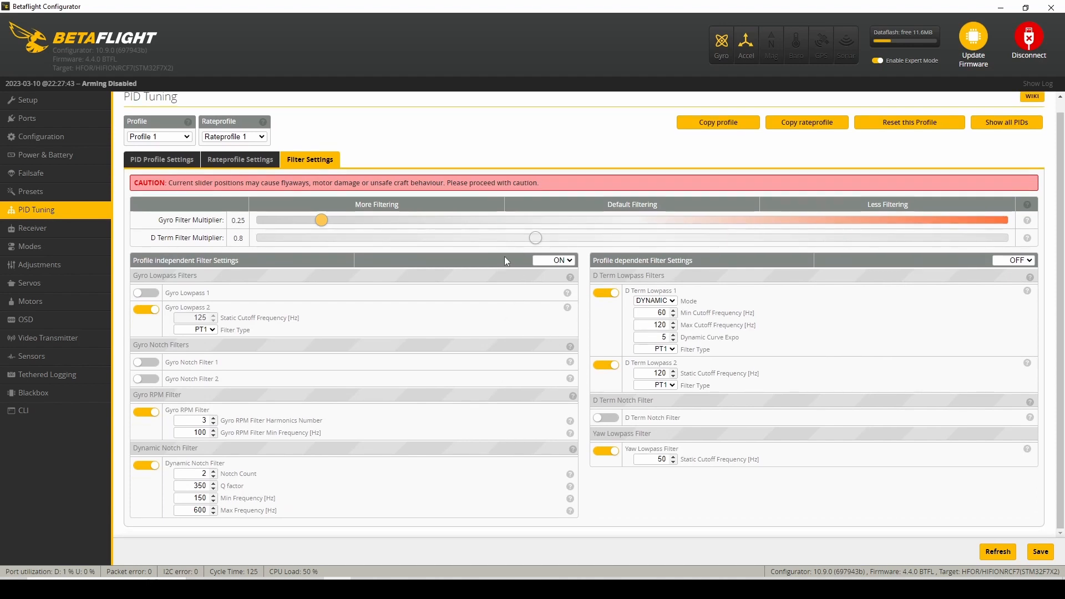
mouse_move(404, 221)
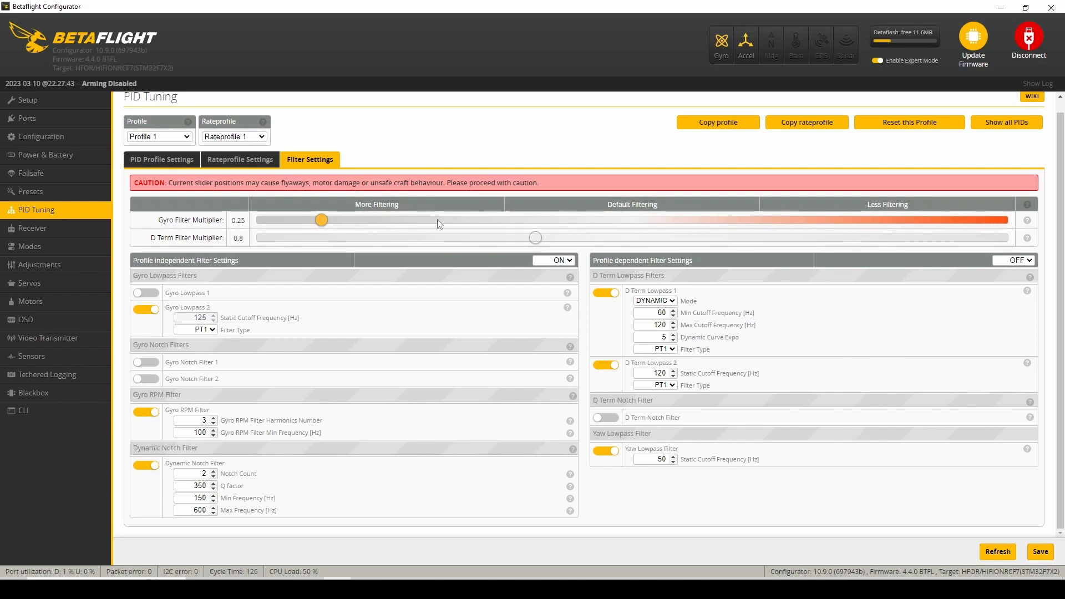
mouse_move(467, 226)
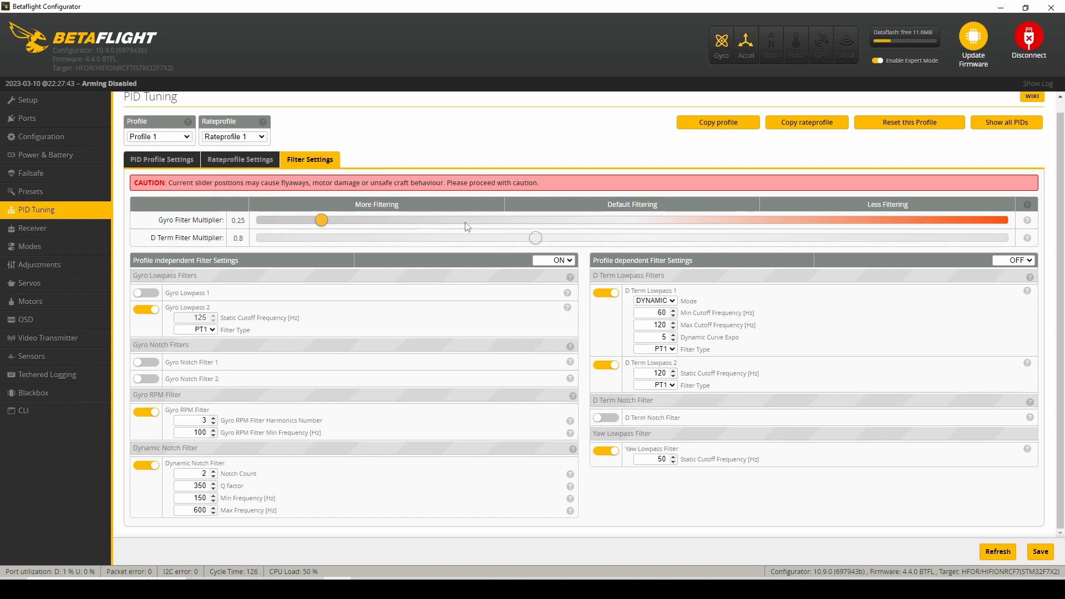